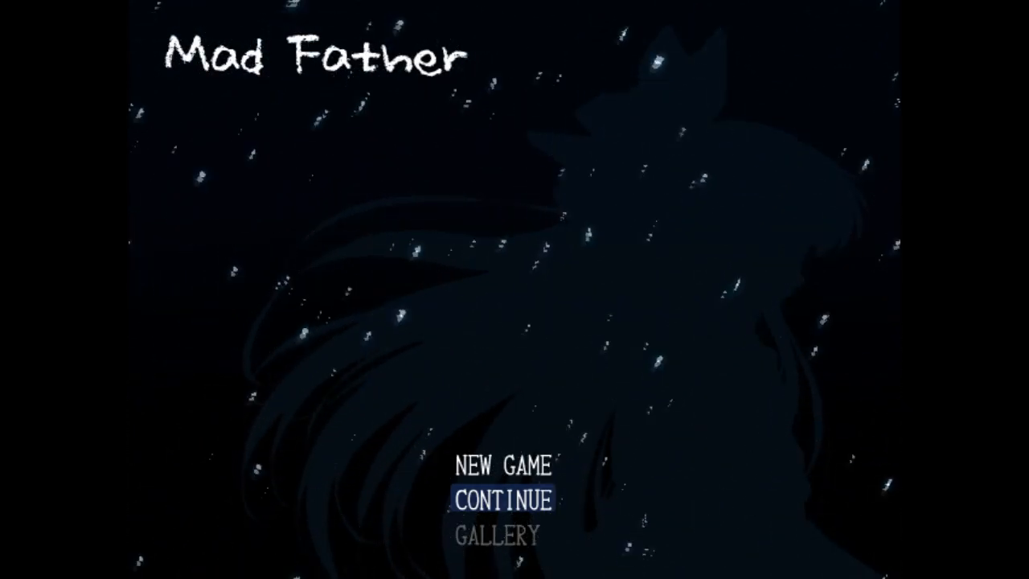
# Continue from the title screen and load the Data 1 save in the 2F East Hall.
pyautogui.click(502, 499)
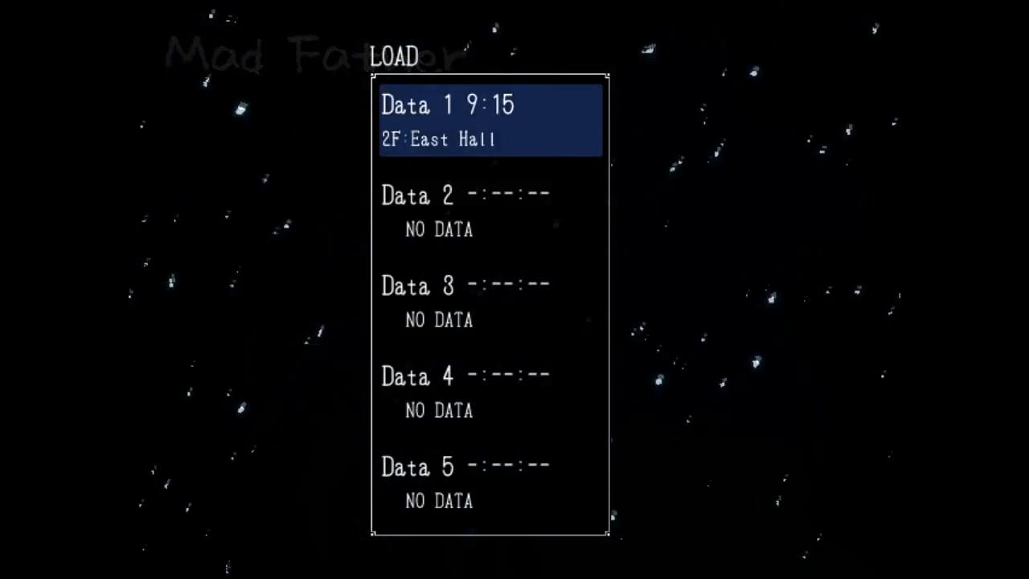
pyautogui.click(490, 120)
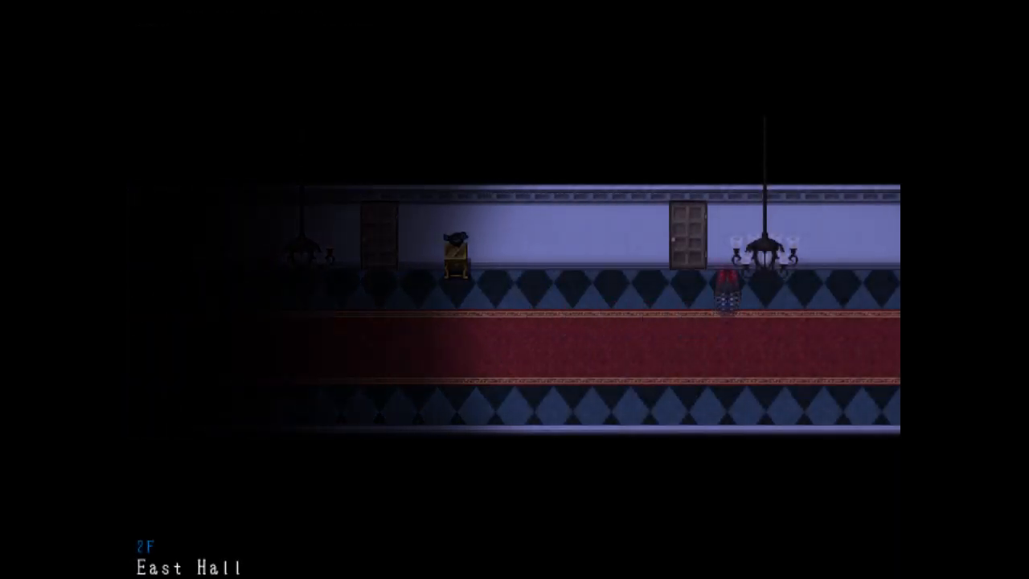
# Walk into the Nursery, up to the toys by the shelves, and back out.
pyautogui.press('up')
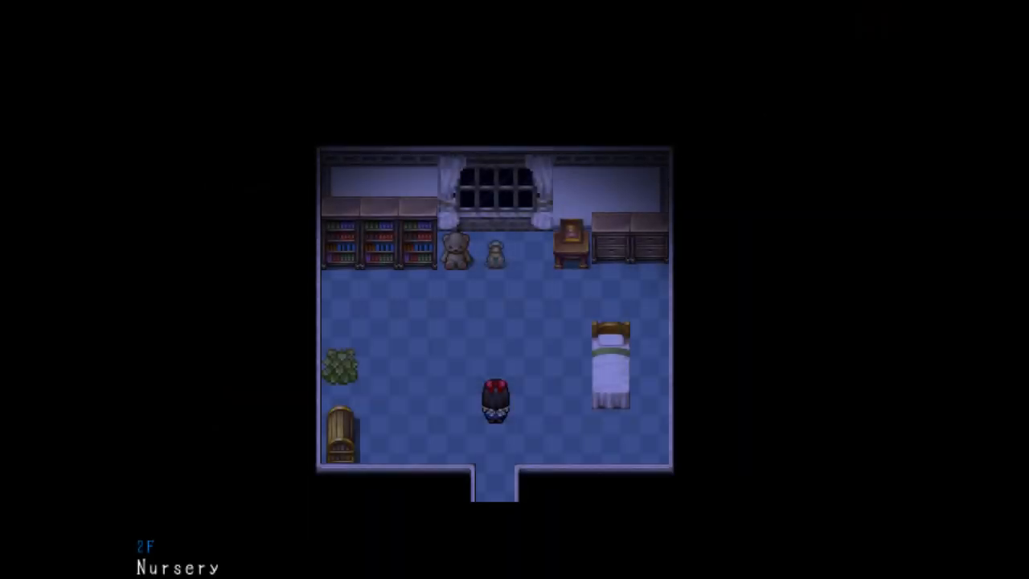
pyautogui.press('up')
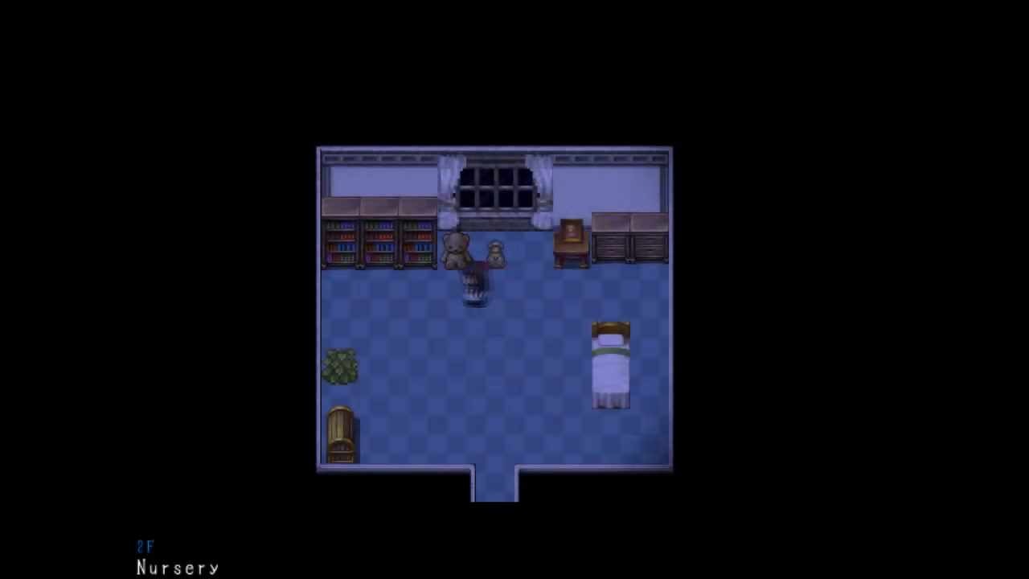
pyautogui.press('Down')
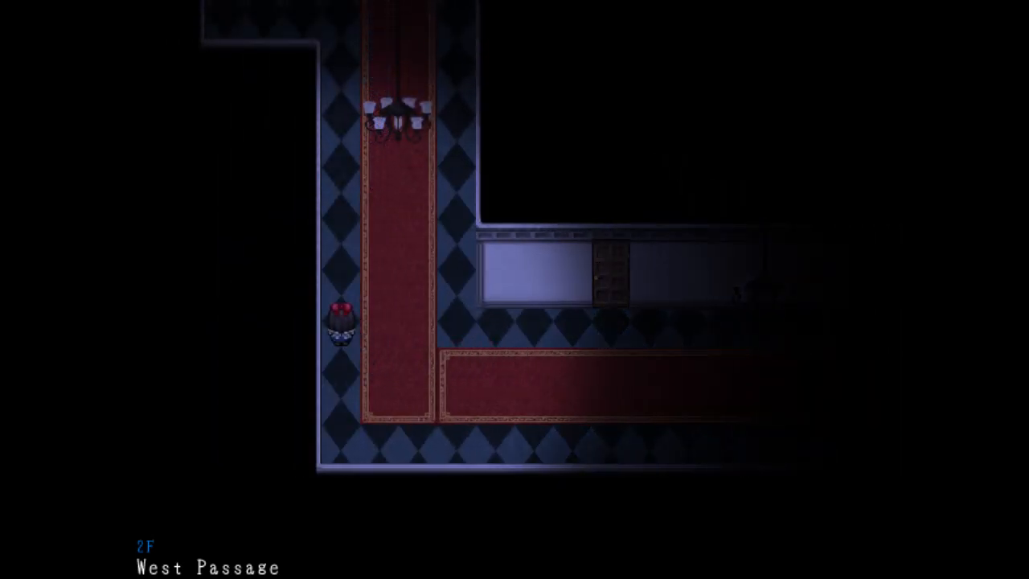
# Visit the Doll Room, return to the passage and head toward the Archives.
pyautogui.press('up')
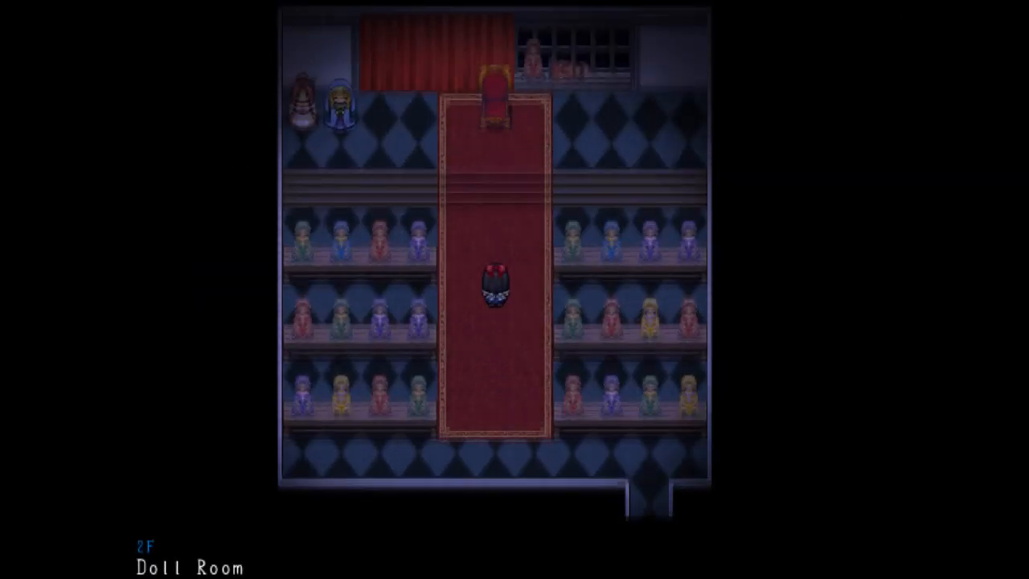
pyautogui.press('Down')
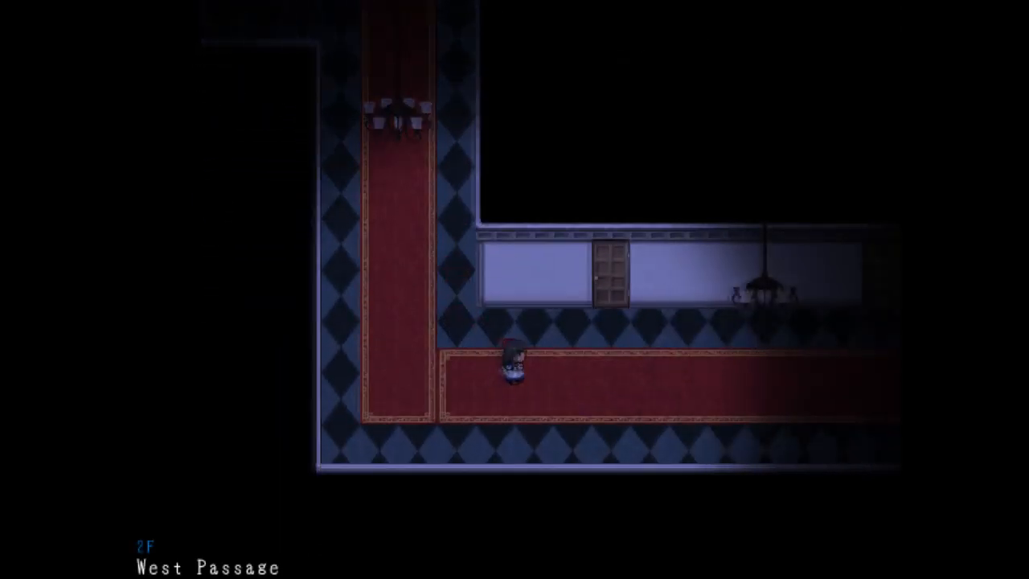
pyautogui.press('up')
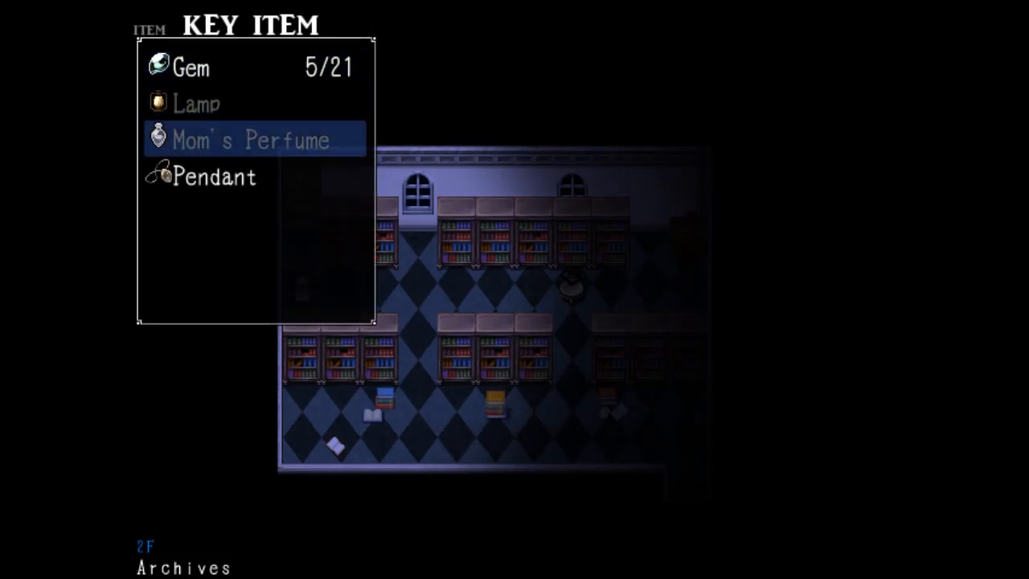
# Browse the key item list between the Pendant and Gem entries, then close it.
pyautogui.press('down')
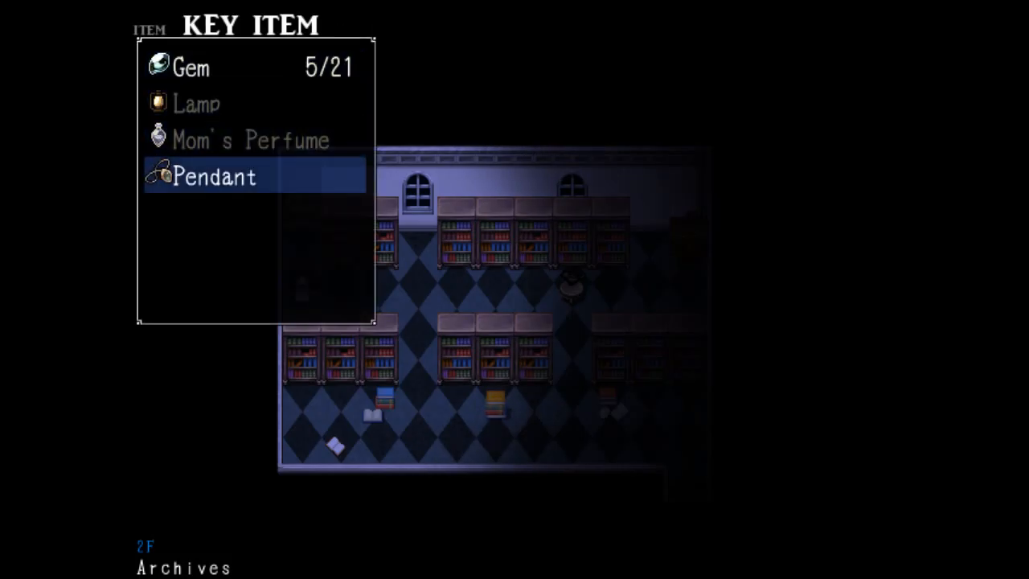
pyautogui.press('up')
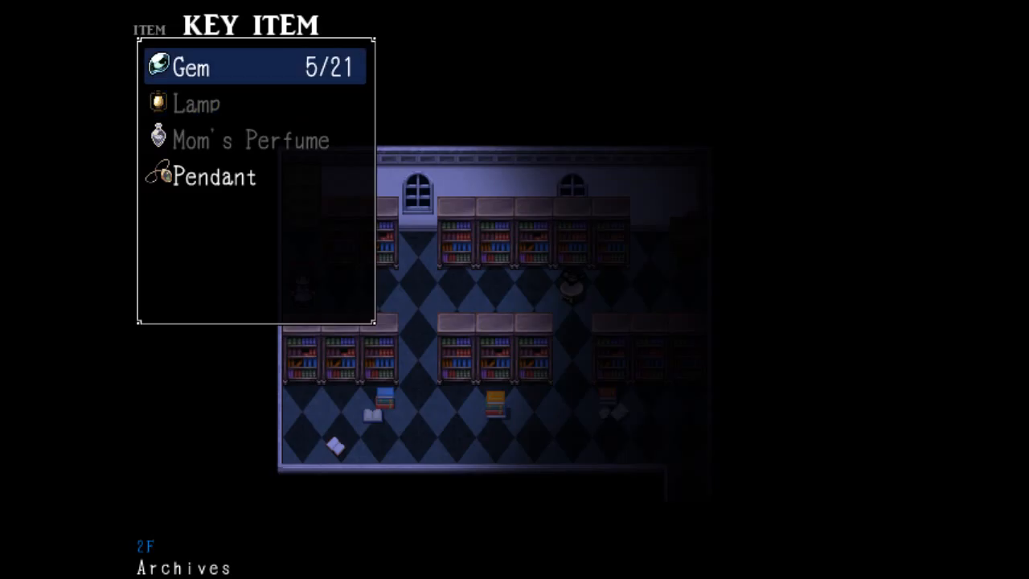
pyautogui.press('escape')
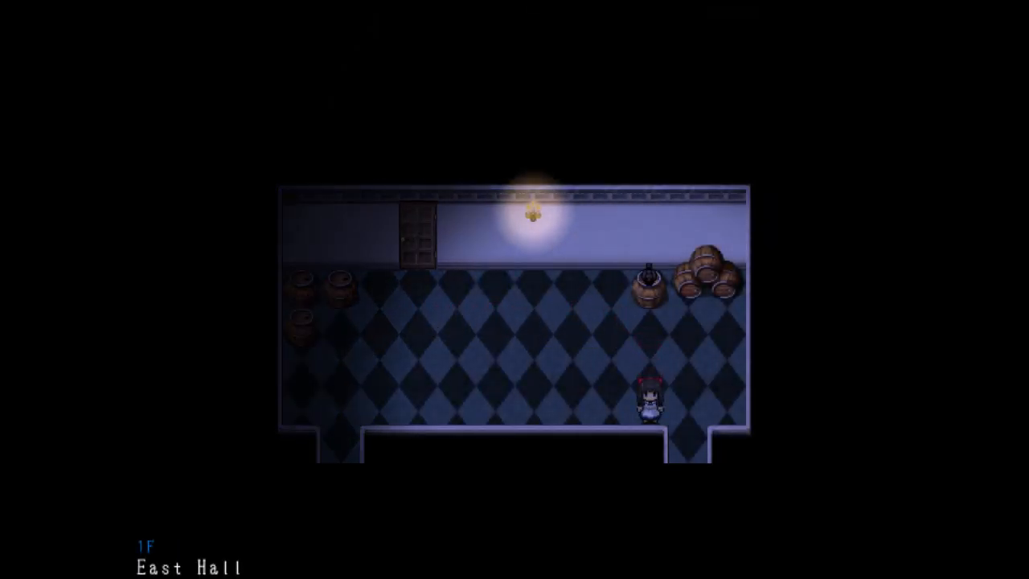
# Visit the Stairs to Basement, return to the East Hall and head toward the Courtyard.
pyautogui.press('up')
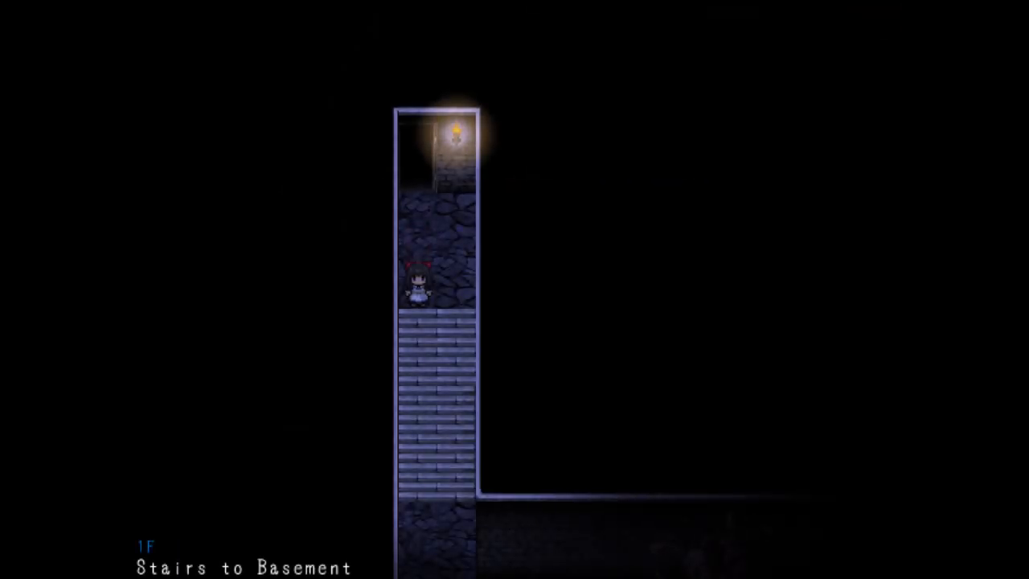
pyautogui.press('Down')
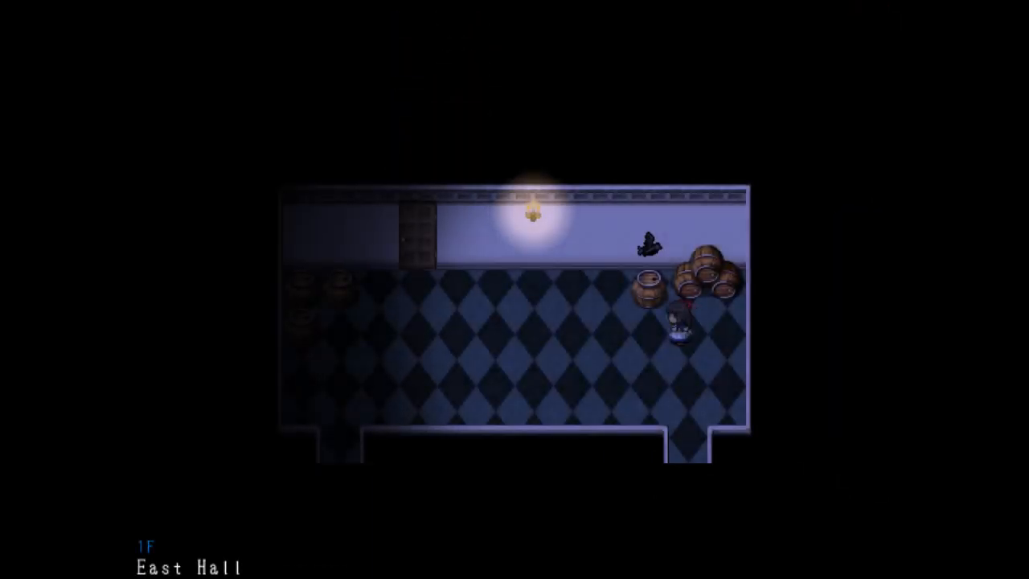
pyautogui.press('Left')
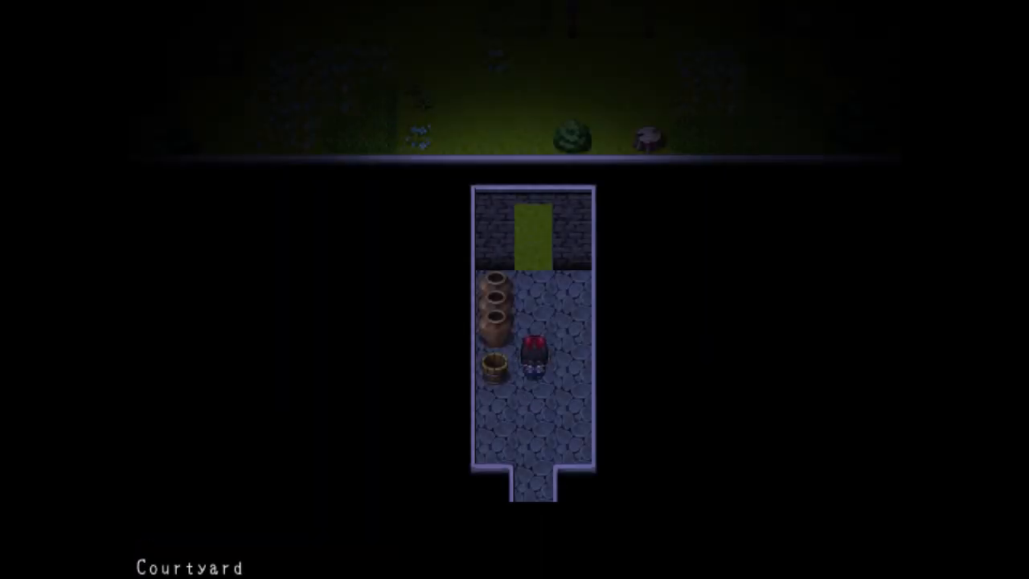
# Walk through the garden past the well and flowerbeds into the Reception Room.
pyautogui.press('Up')
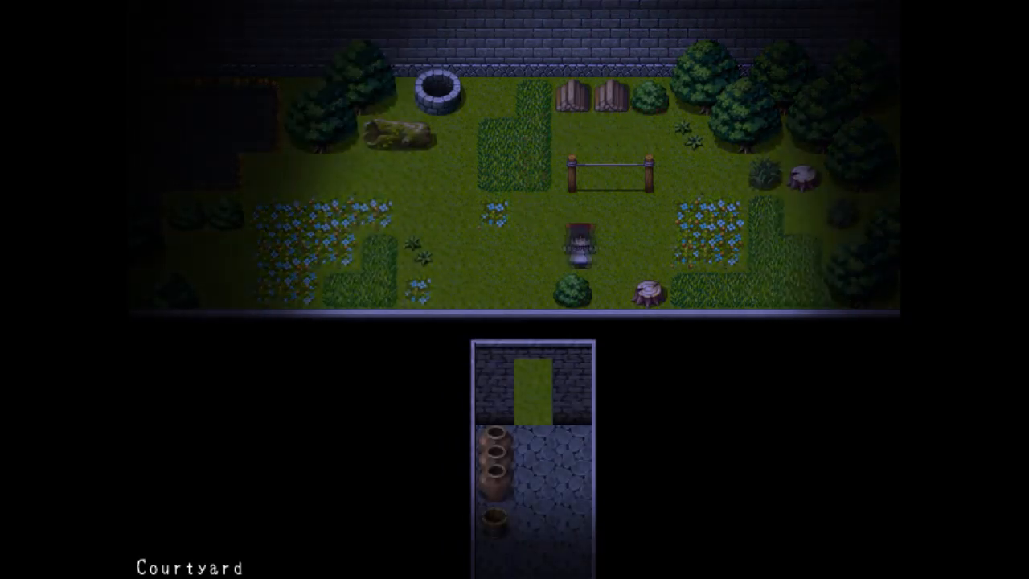
pyautogui.press('up')
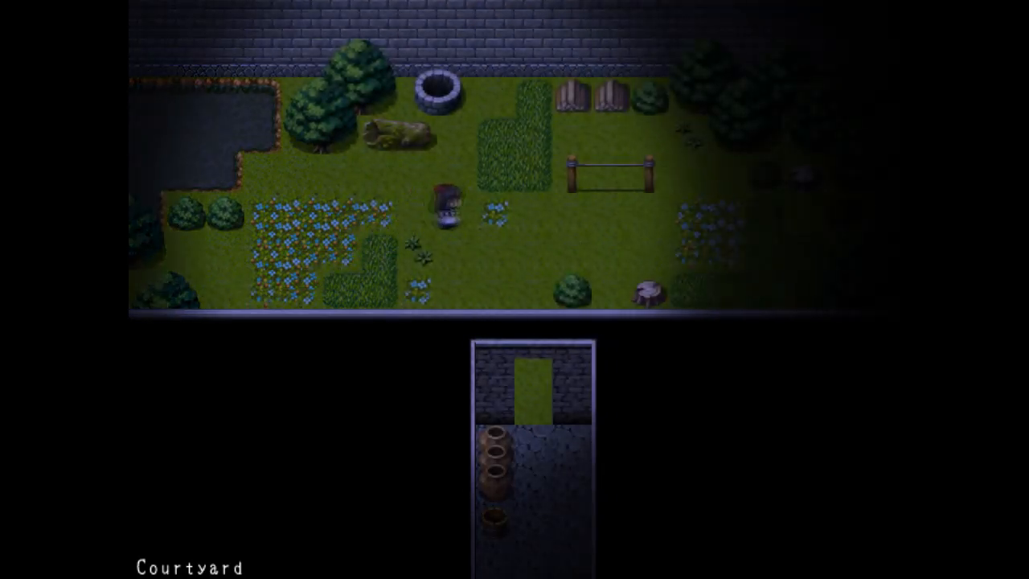
pyautogui.press('Down')
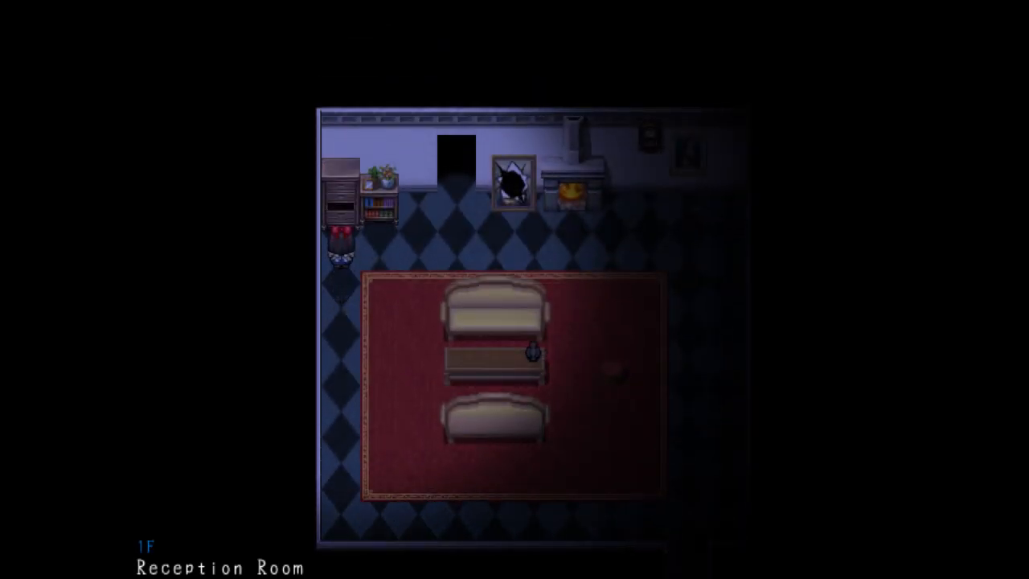
# Examine the cabinet by the Reception Room wall.
pyautogui.press('Up')
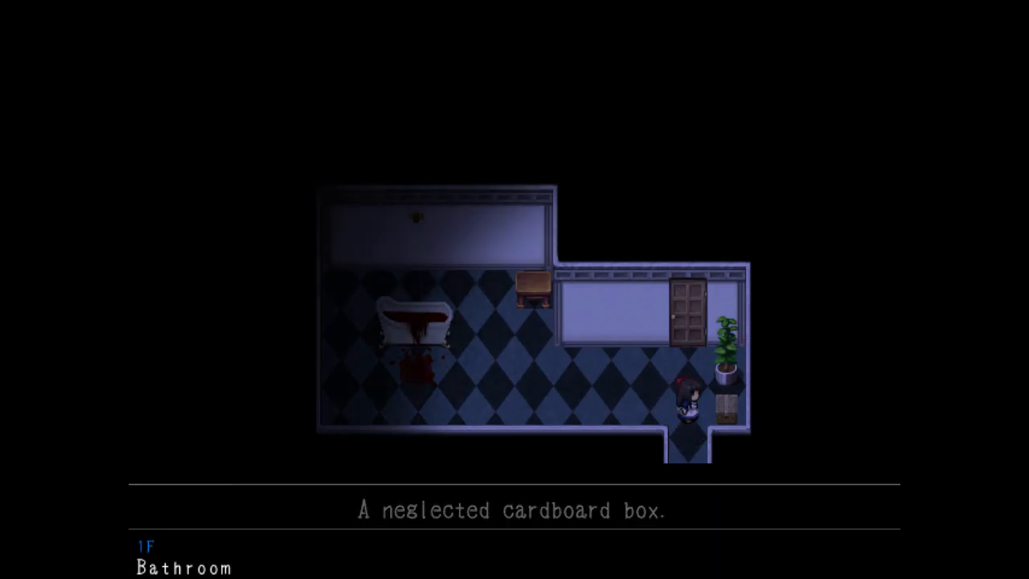
# Dismiss the box message, flee the zombie into the Cafeteria and approach the body.
pyautogui.press('Up')
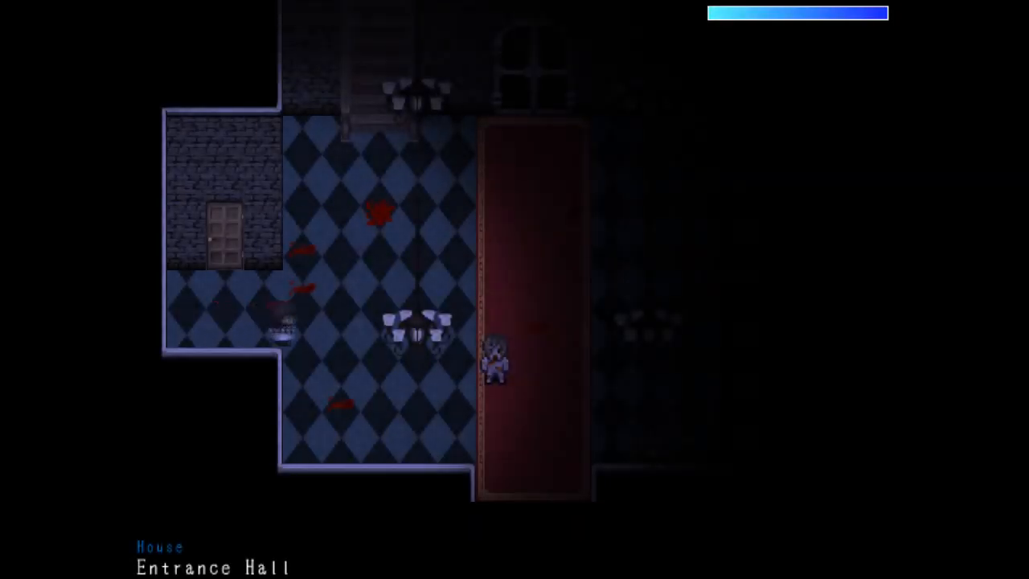
pyautogui.press('Up')
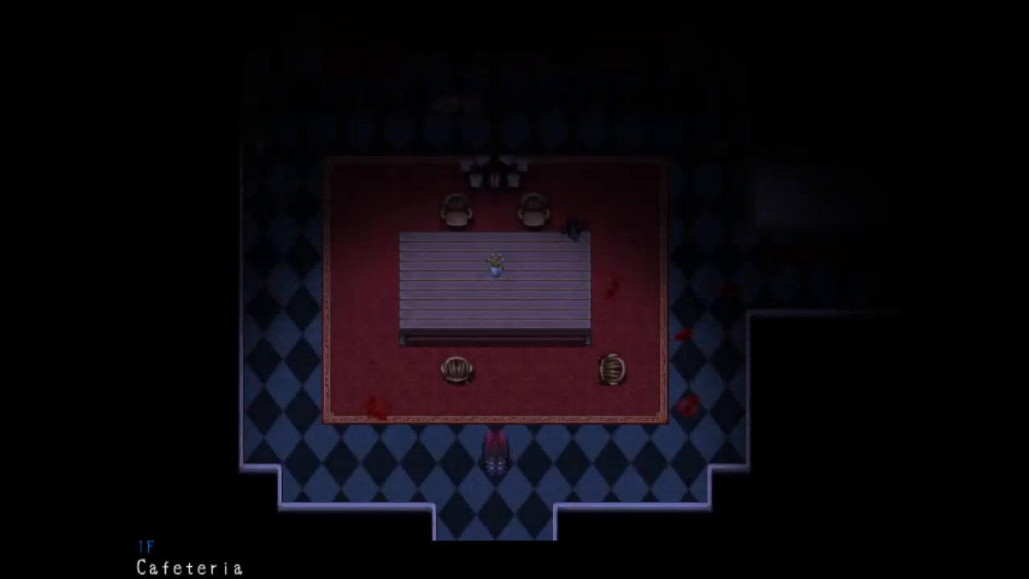
pyautogui.press('up')
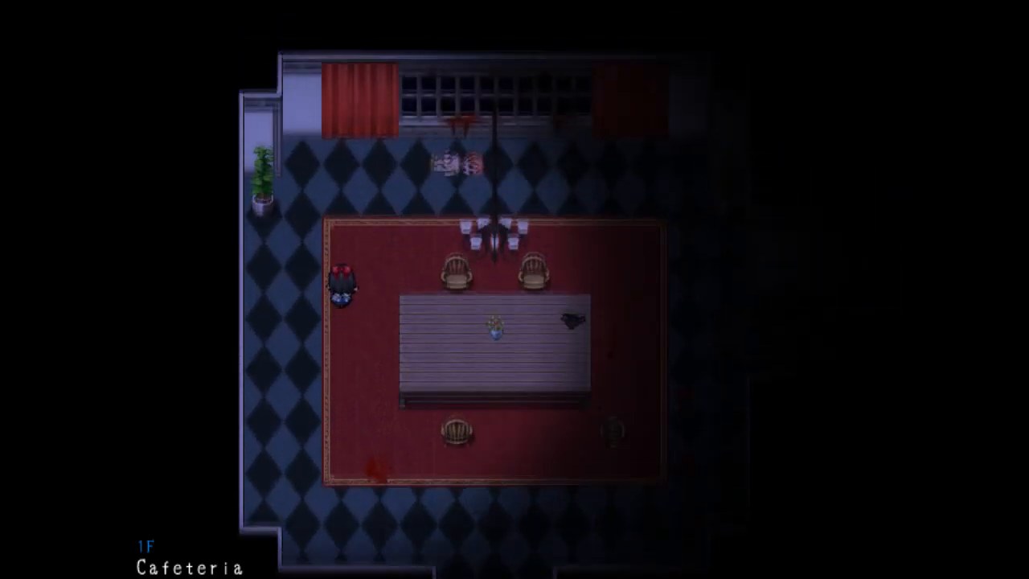
pyautogui.press('Up')
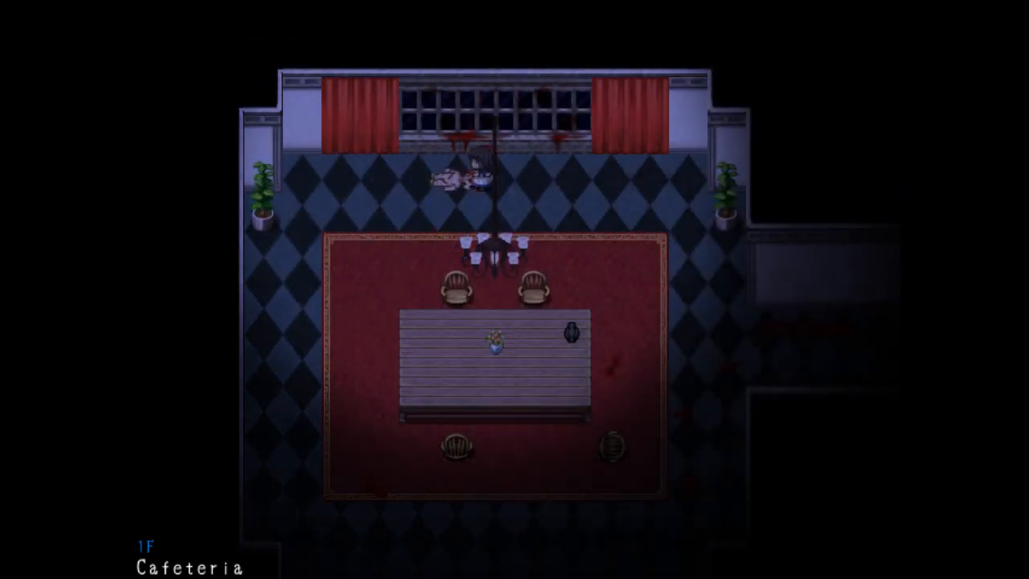
# Walk into the Kitchen, then return through the Cafeteria toward its east corridor.
pyautogui.press('Right')
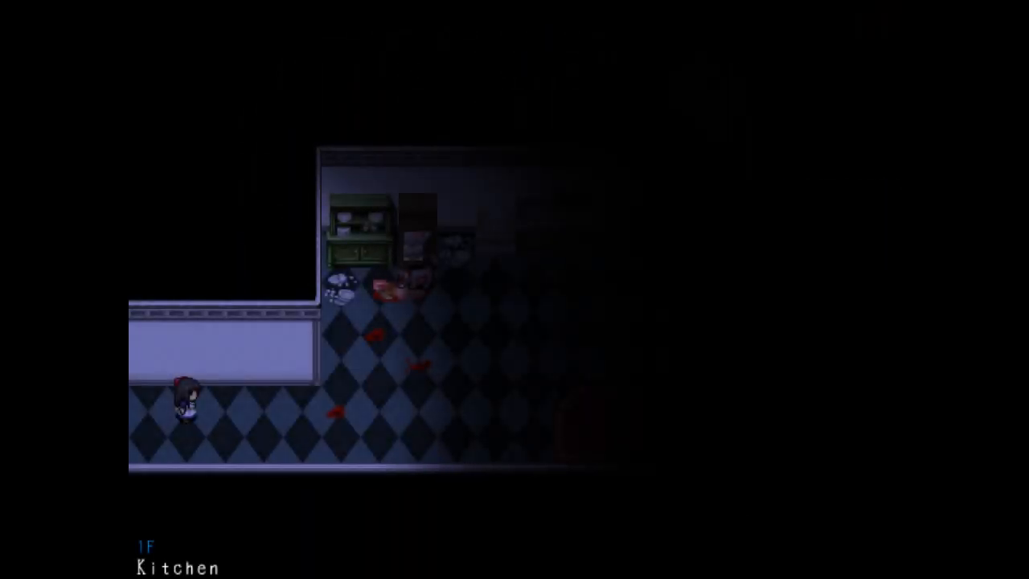
pyautogui.press('Right')
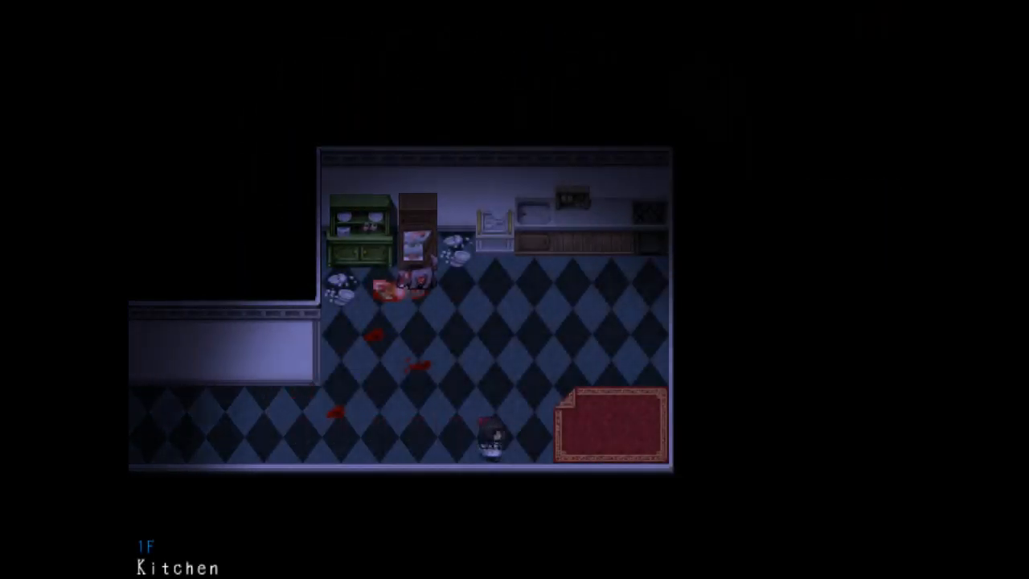
pyautogui.press('Up')
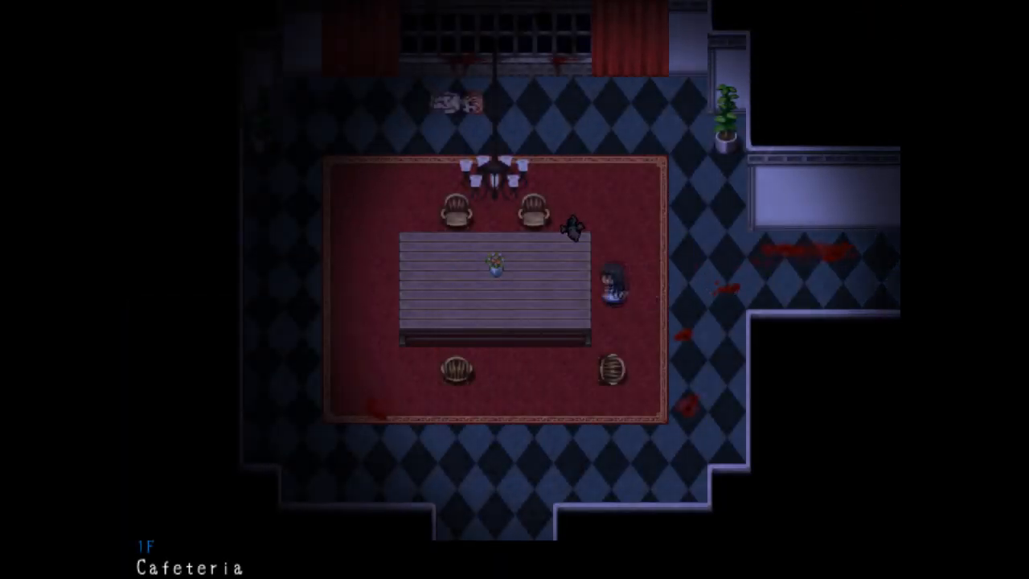
pyautogui.press('Down')
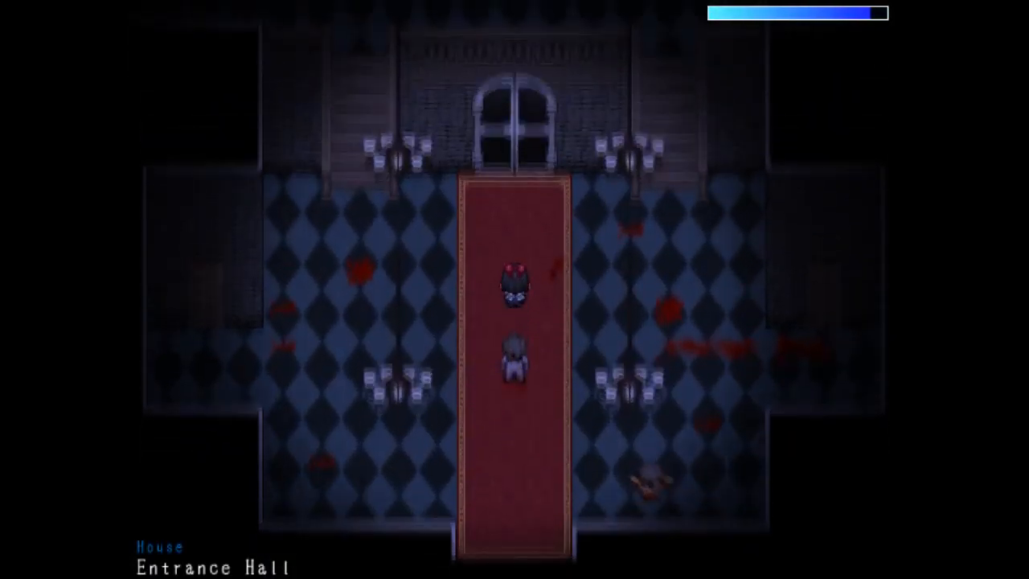
# Reach the basement stairs via the upper corridor, approach the flesh mass, then flee back.
pyautogui.press('up')
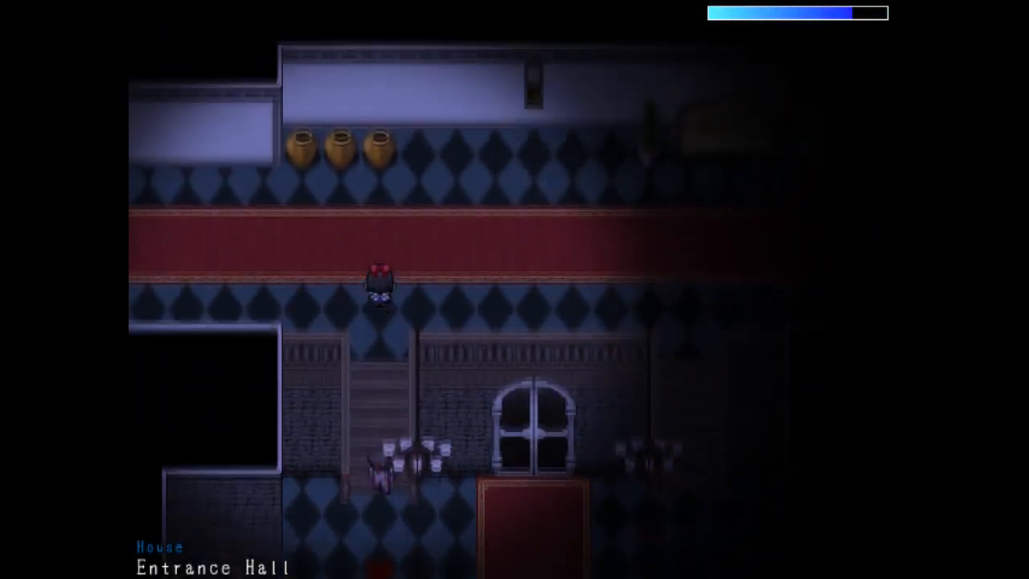
pyautogui.press('Right')
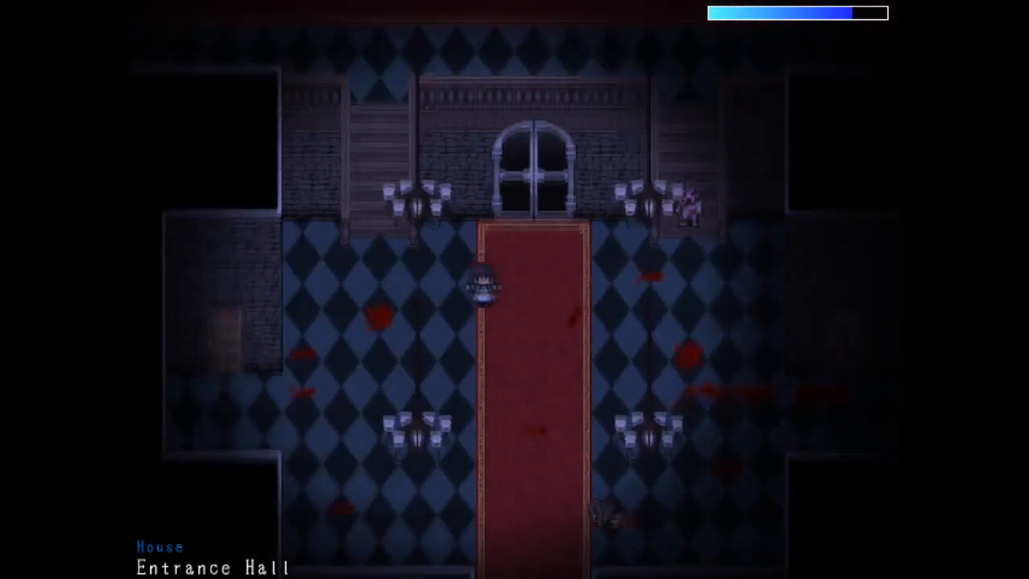
pyautogui.press('Up')
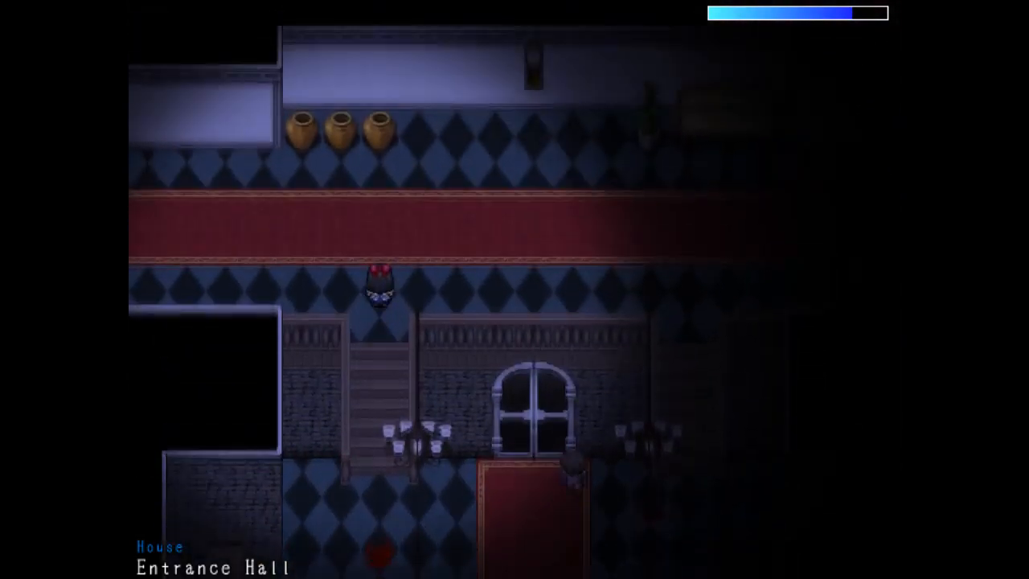
pyautogui.press('Right')
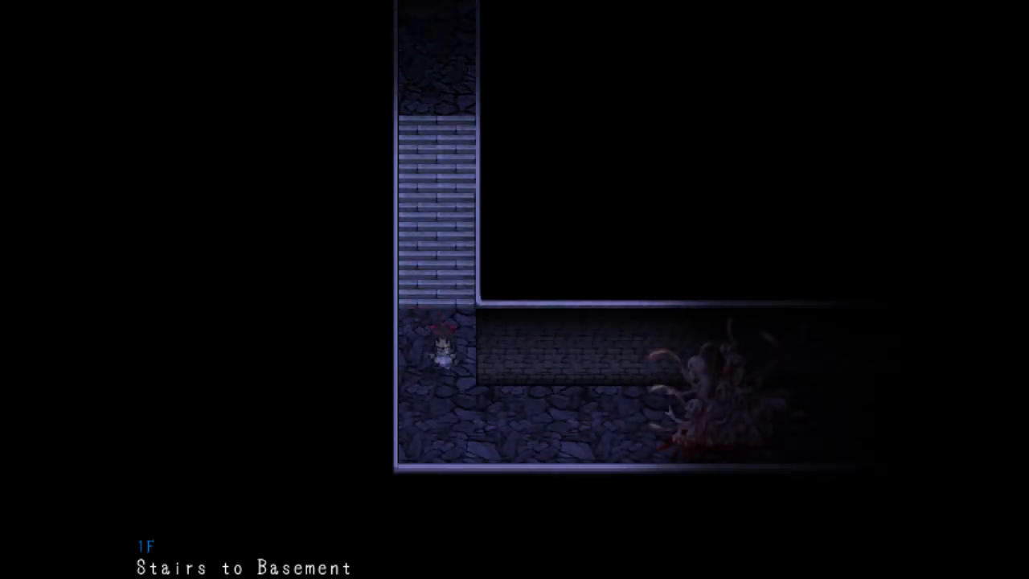
pyautogui.press('Down')
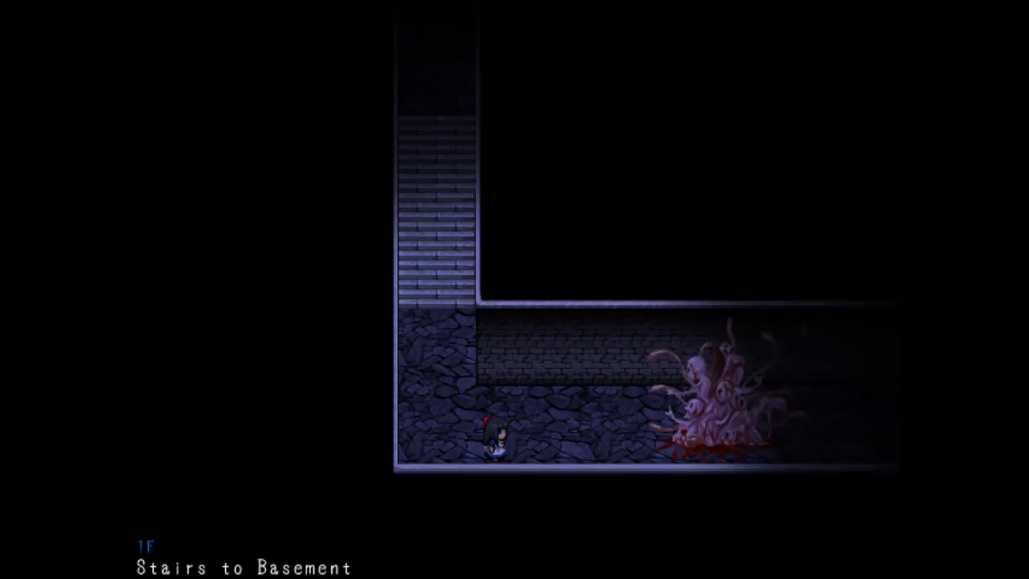
pyautogui.press('i')
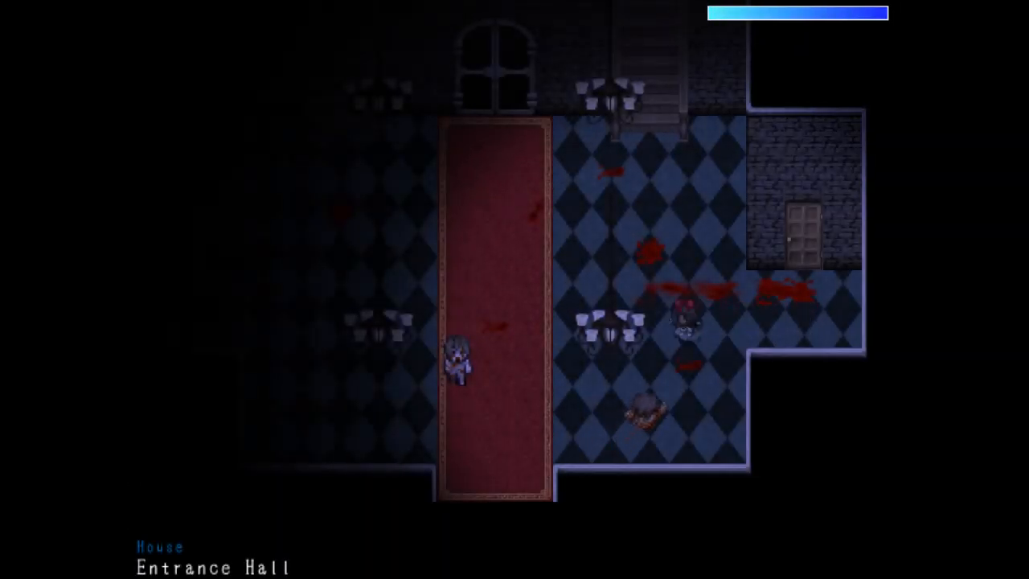
# Run past the zombie into the 1F West Hall and up to the 2F West Passage.
pyautogui.press('up')
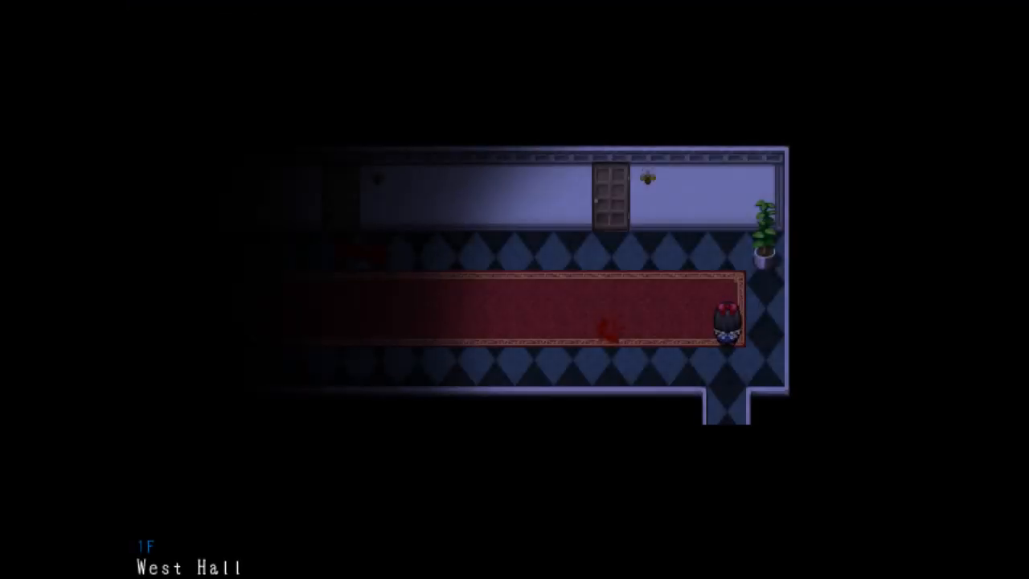
pyautogui.press('Down')
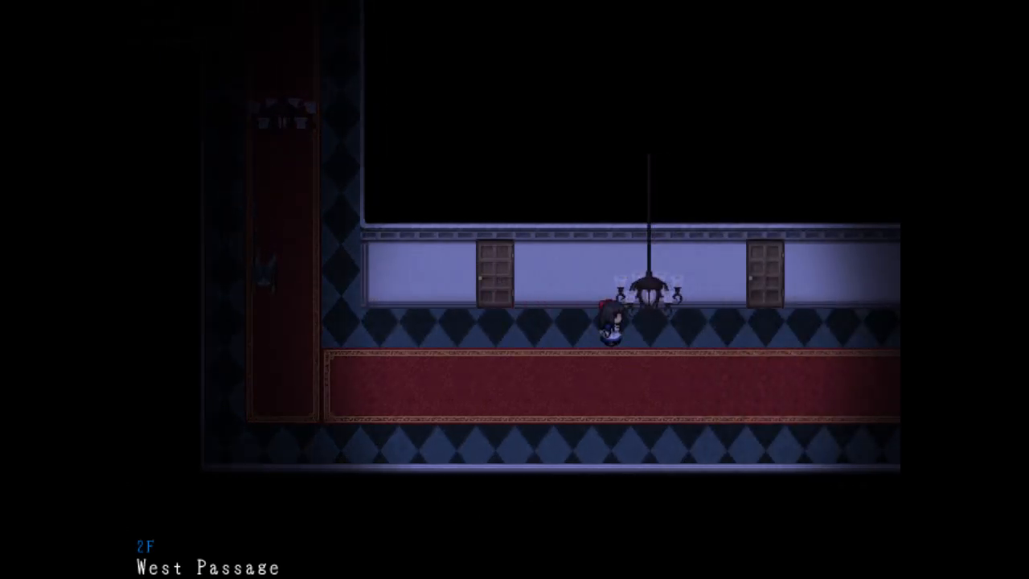
# Walk along the West Passage to the first door and face it.
pyautogui.scroll(-3)
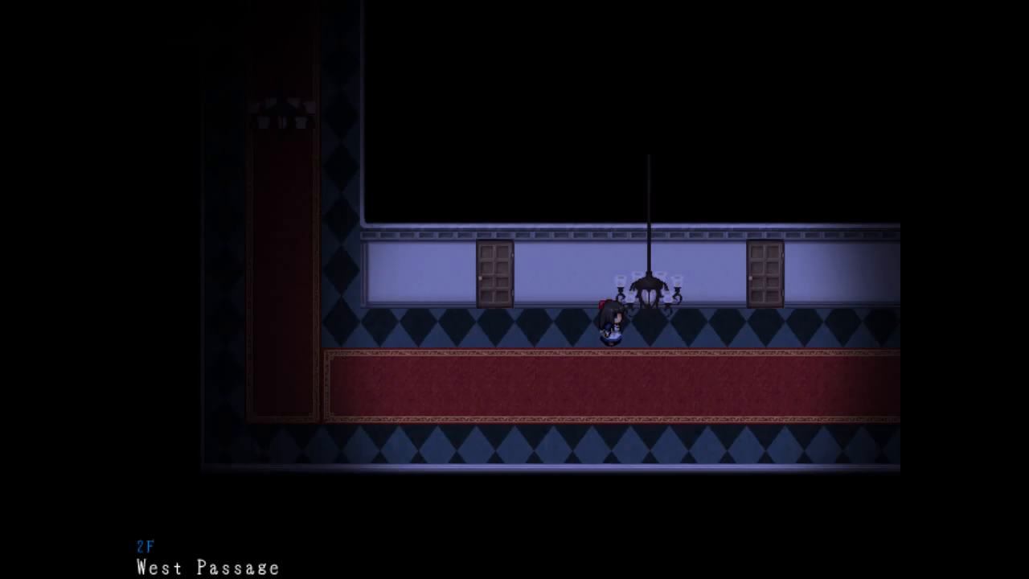
pyautogui.press('Down')
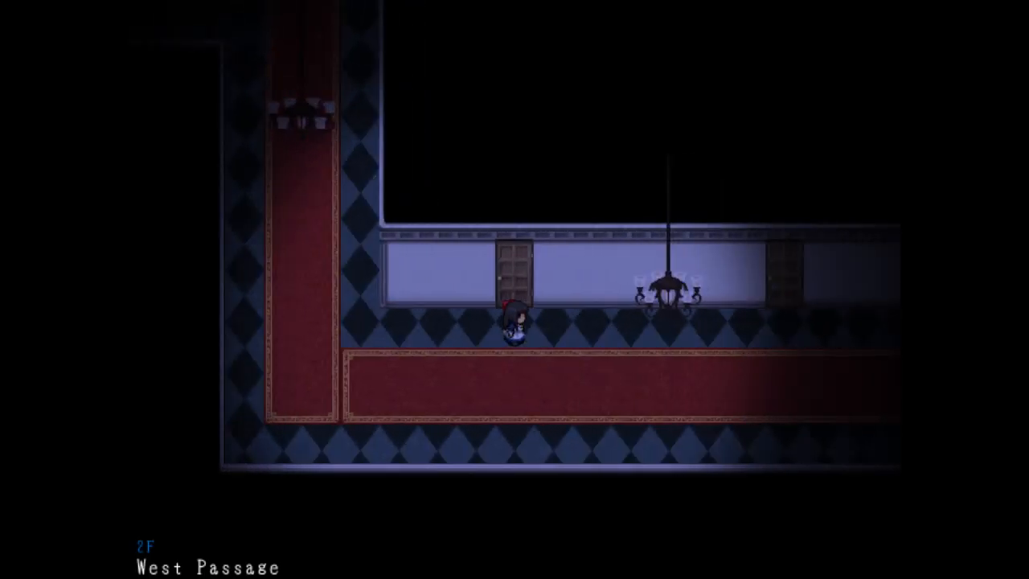
pyautogui.press('up')
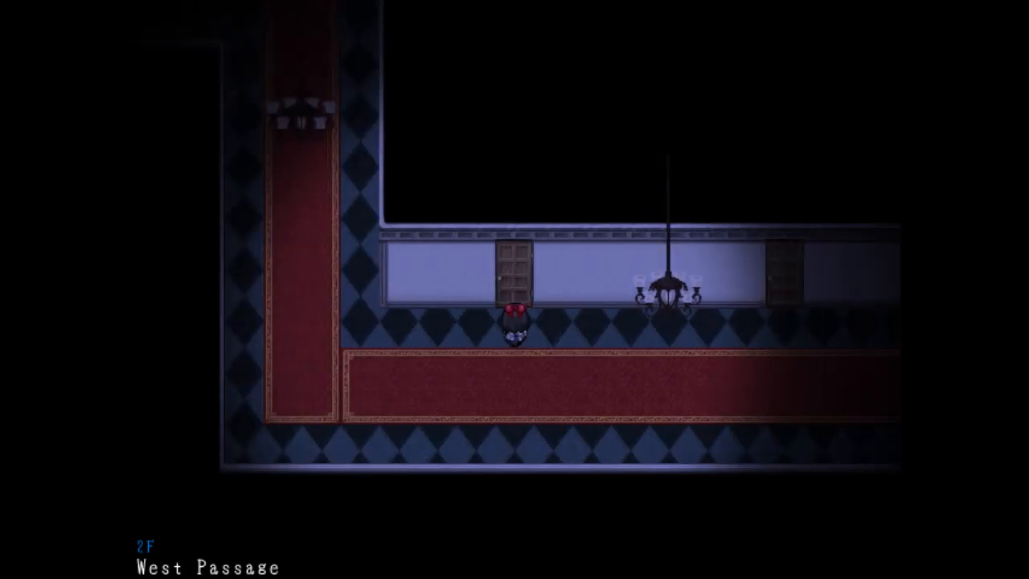
# Continue through the 2F East Hall into the Nursery, then the 2F Bedroom.
pyautogui.press('Right')
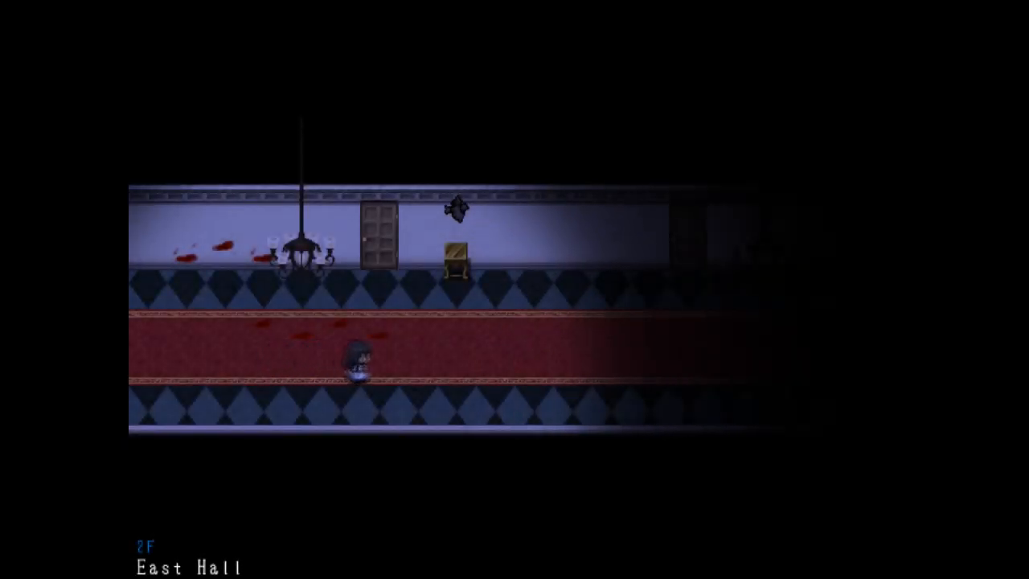
pyautogui.press('Right')
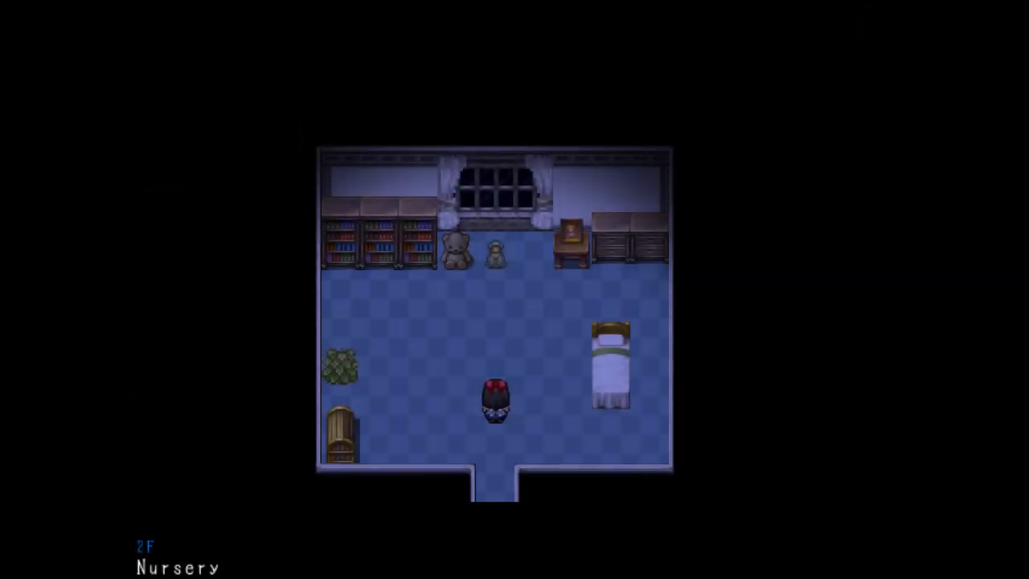
pyautogui.press('down')
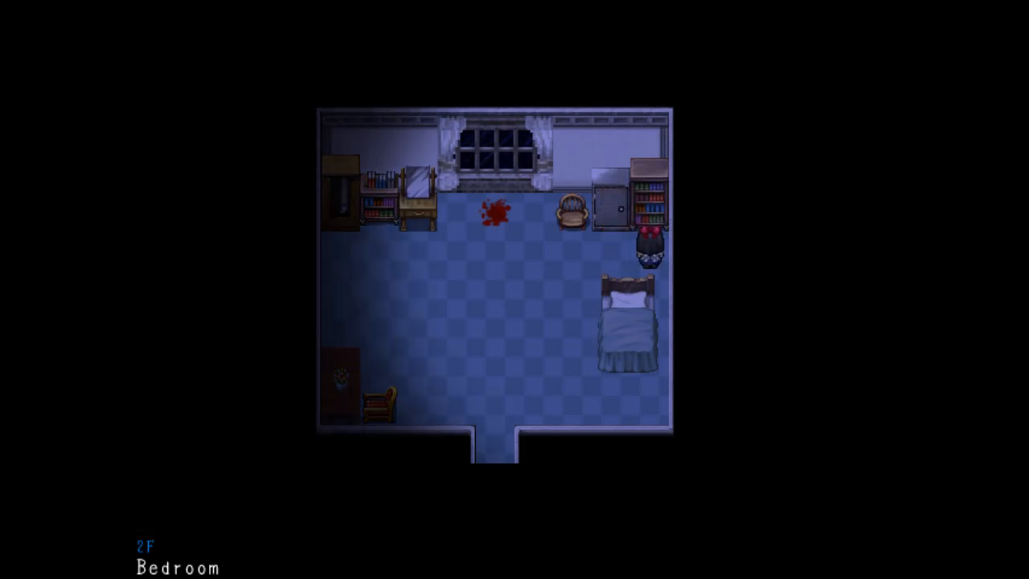
# Search the wardrobe, shelves and corner table, then head down to the Cafeteria doors.
pyautogui.press('Left')
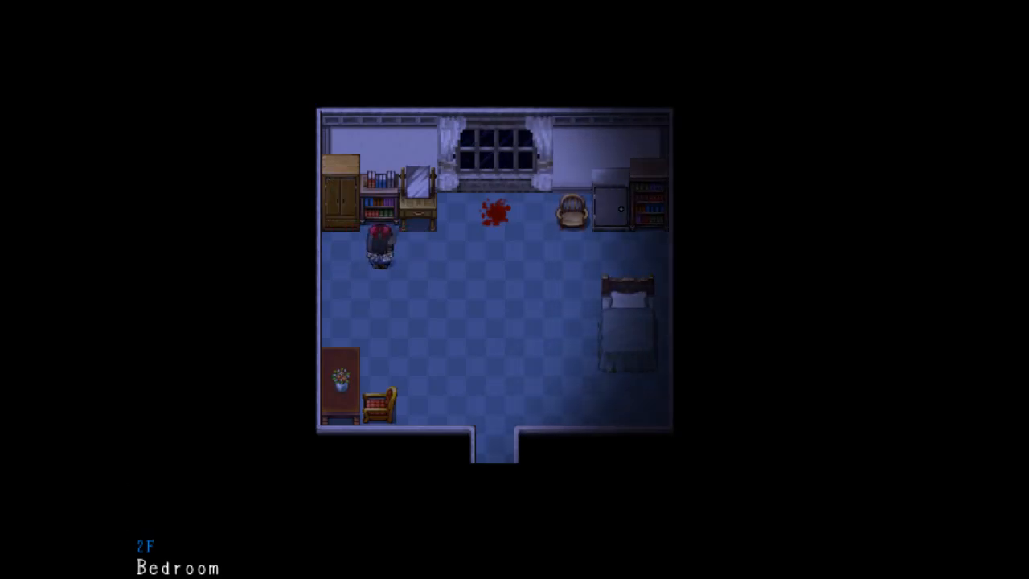
pyautogui.press('Down')
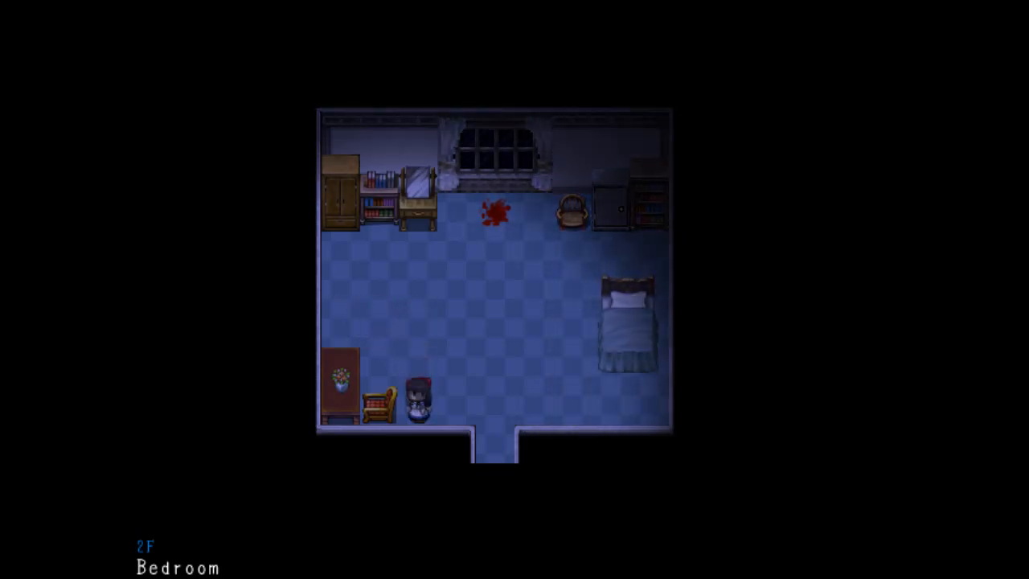
pyautogui.press('up')
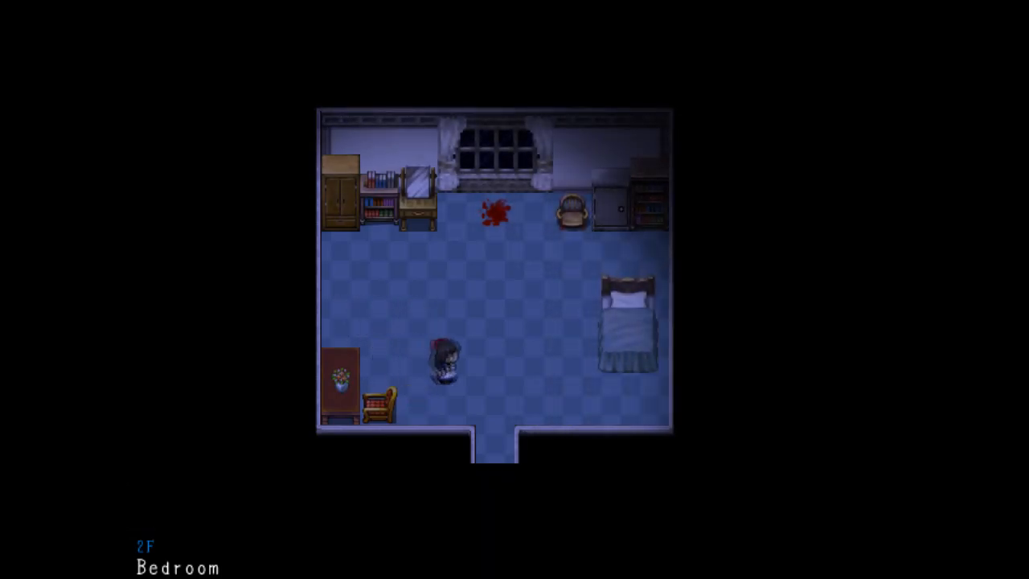
pyautogui.press('down')
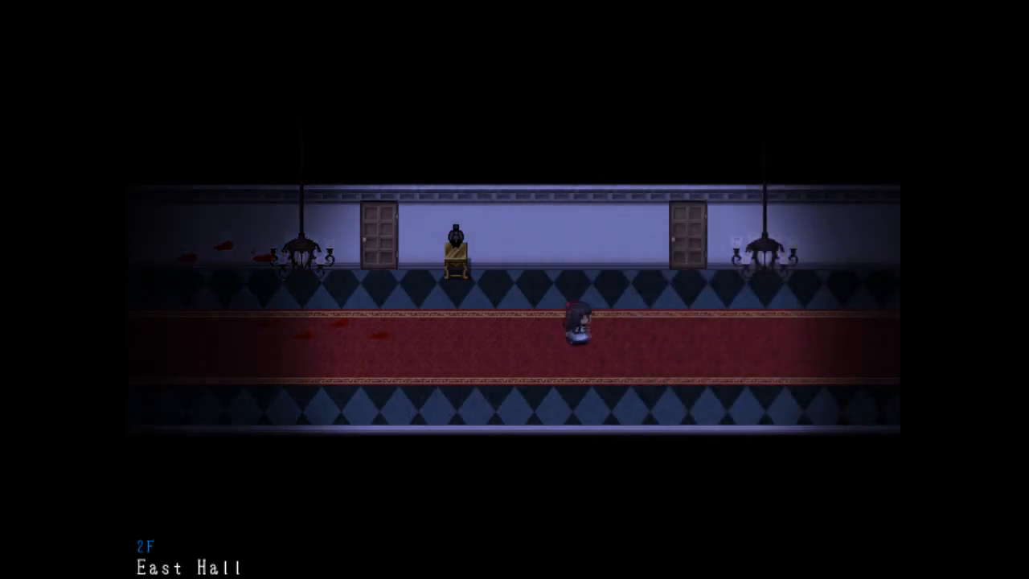
pyautogui.press('Left')
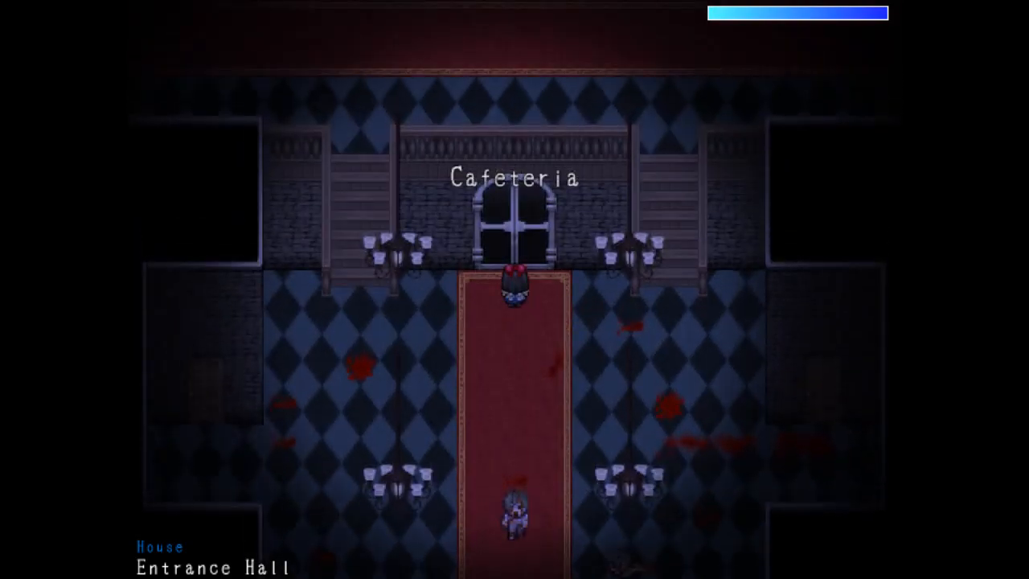
# Walk into the 1F Kitchen past the red rug and down to the B1F Storehouse Entrance.
pyautogui.press('up')
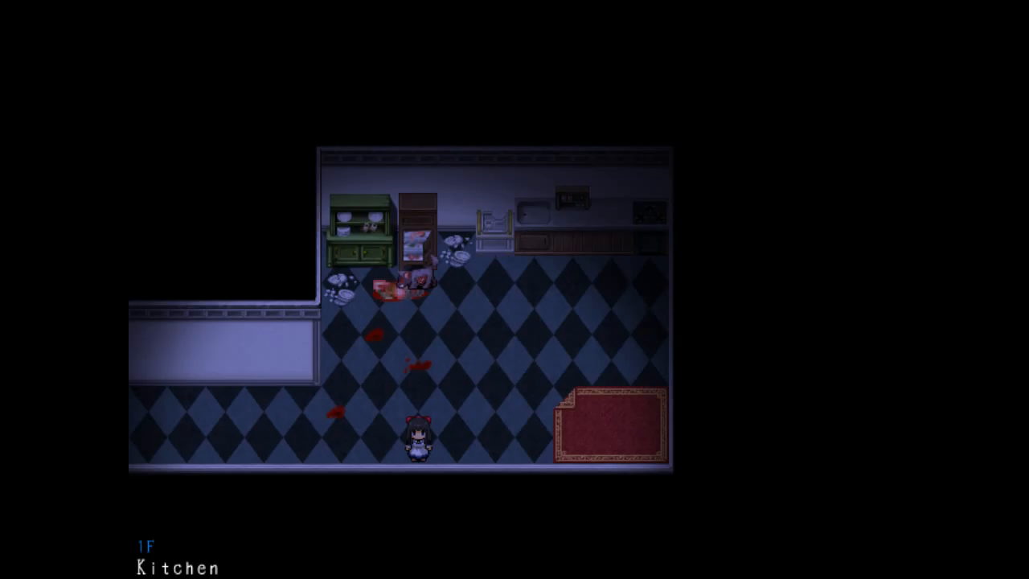
pyautogui.press('right')
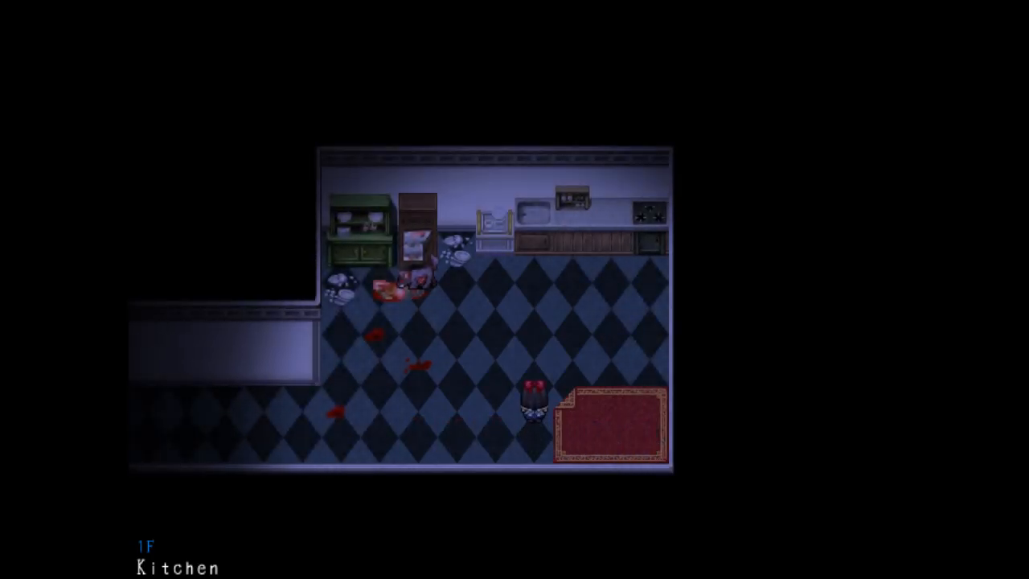
pyautogui.press('Down')
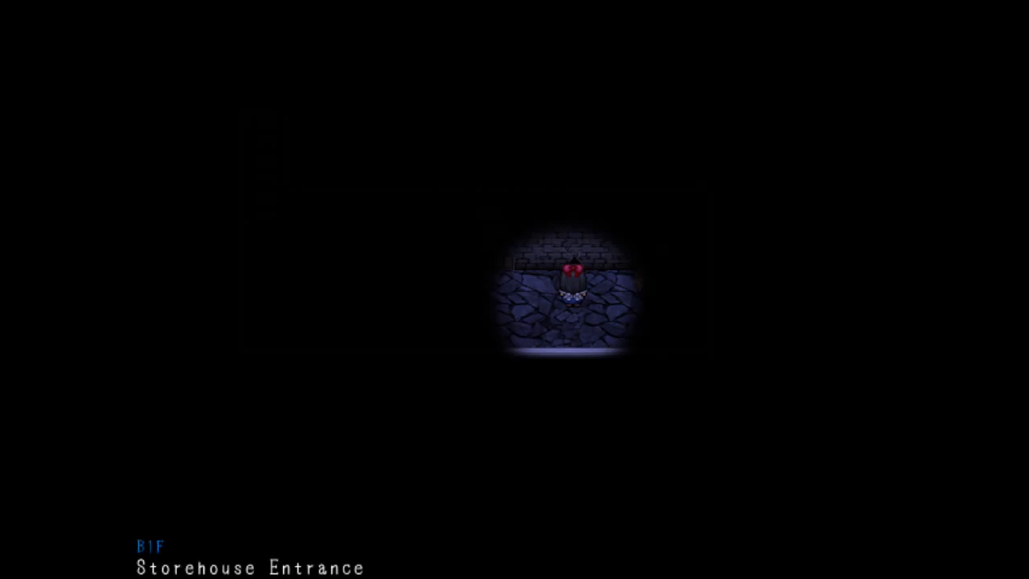
# Head back upstairs from B1F to the Entrance Hall carpet, with the pale zombie trailing.
pyautogui.press('Right')
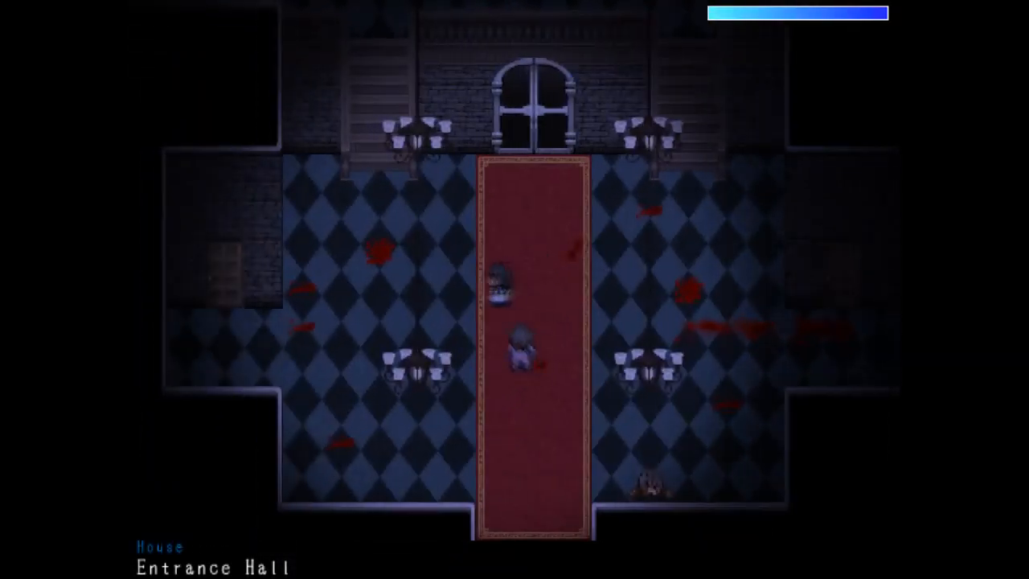
# Approach the chair figure in the 2F East Hall, then walk back toward the upper corridor.
pyautogui.press('up')
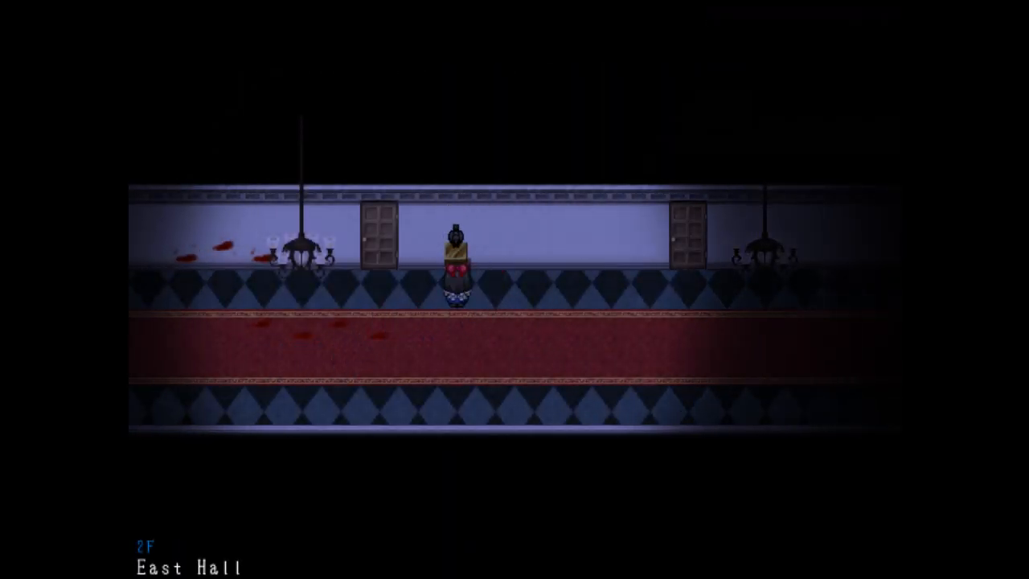
pyautogui.press('Down')
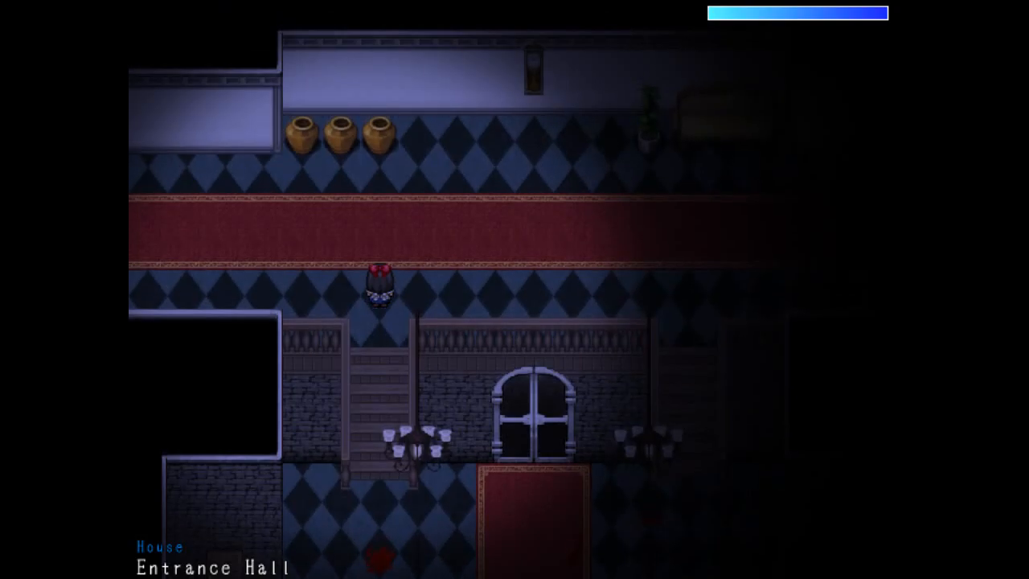
pyautogui.press('Down')
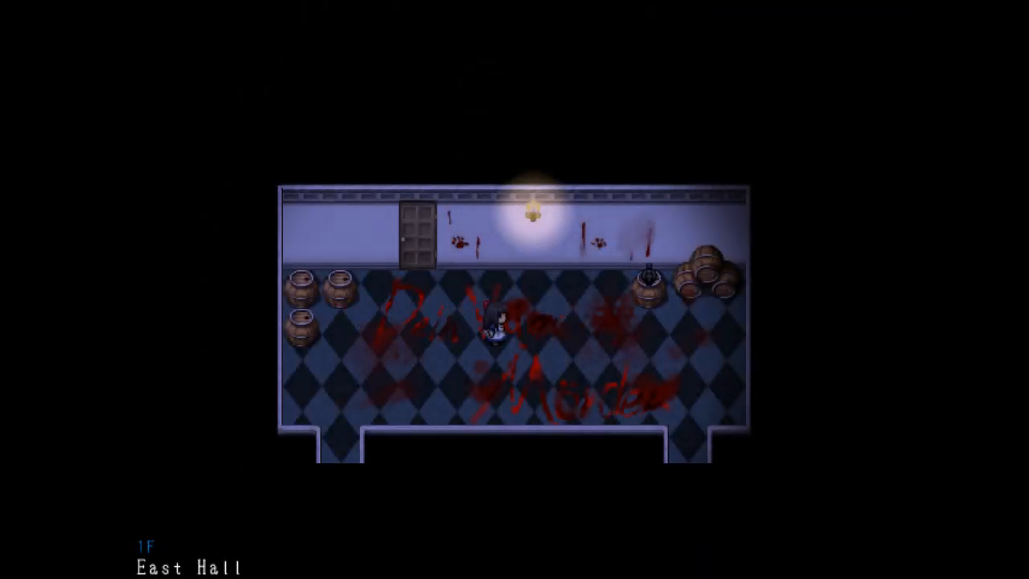
# Cross the blood-written checkered floor past the barrels and out of the 1F East Hall.
pyautogui.press('Right')
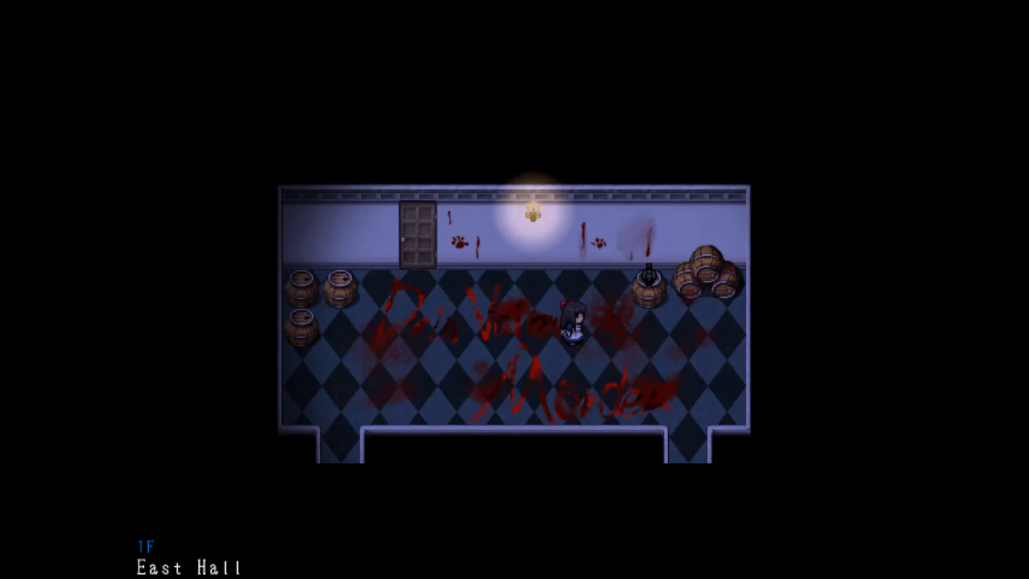
pyautogui.press('Right')
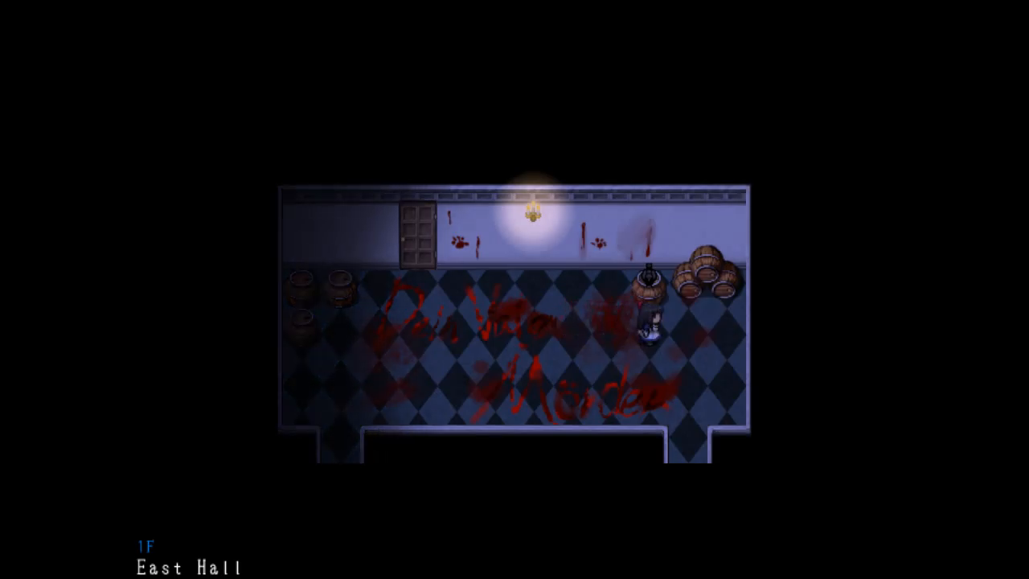
pyautogui.press('Left')
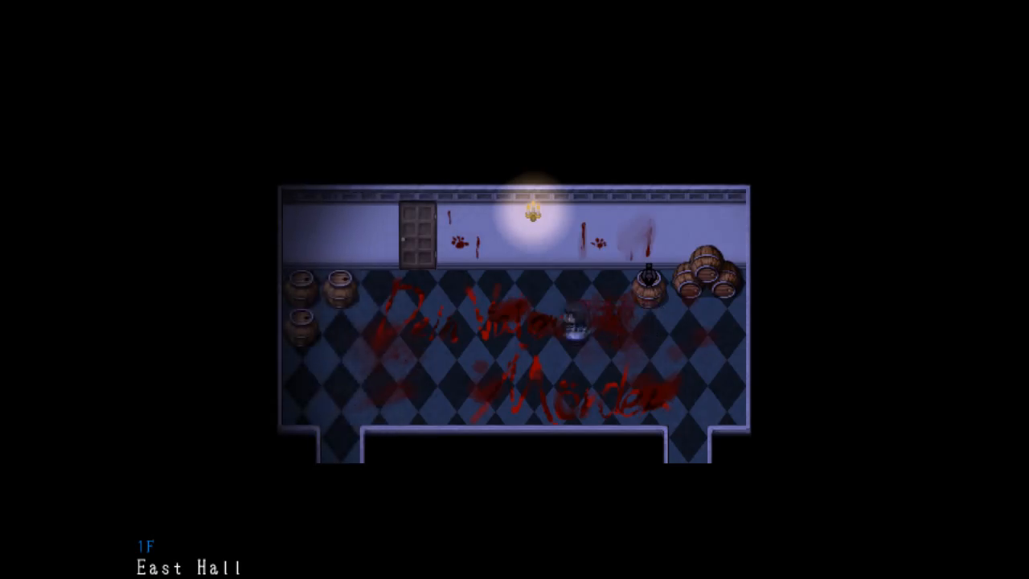
pyautogui.press('Down')
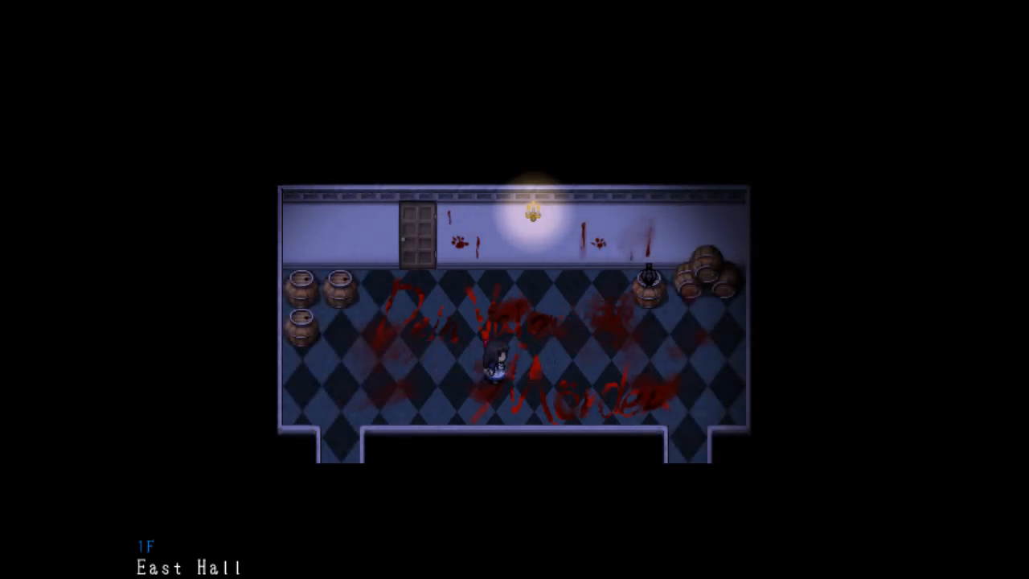
pyautogui.press('Left')
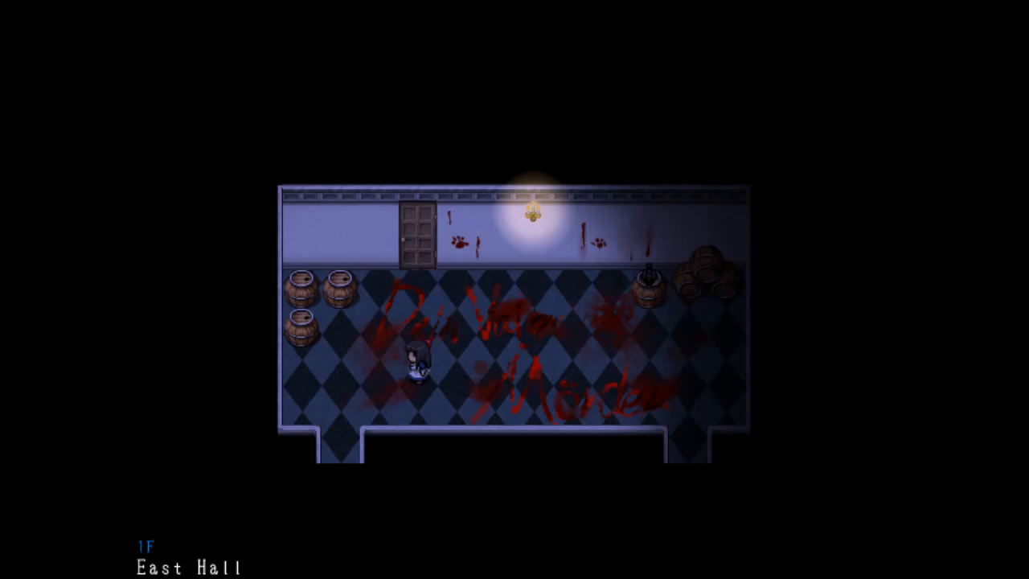
pyautogui.press('right')
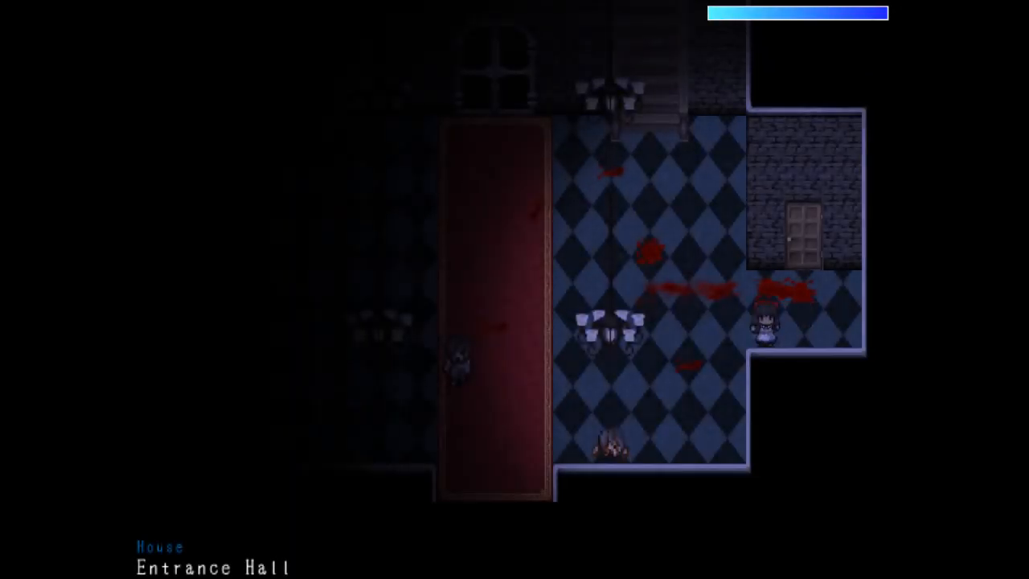
# Cross the Entrance Hall, wander the Archives bookshelf aisles, and exit into the 2F East Hall.
pyautogui.press('Up')
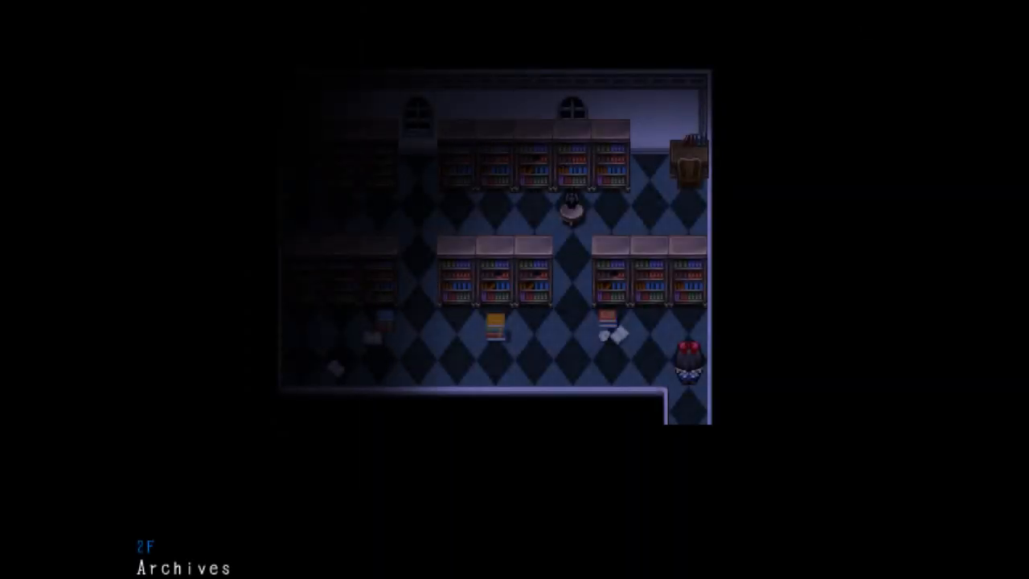
pyautogui.press('up')
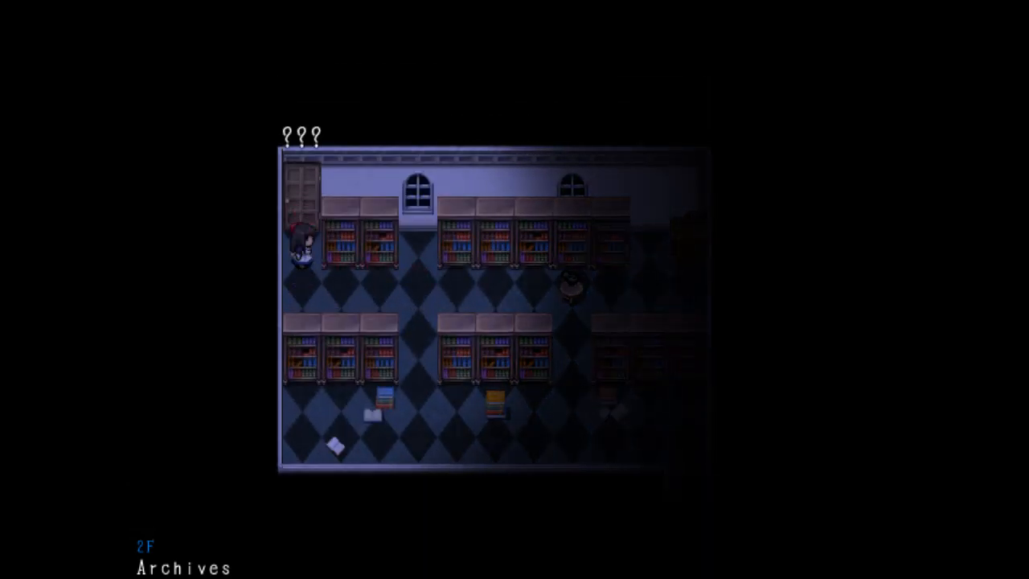
pyautogui.press('right')
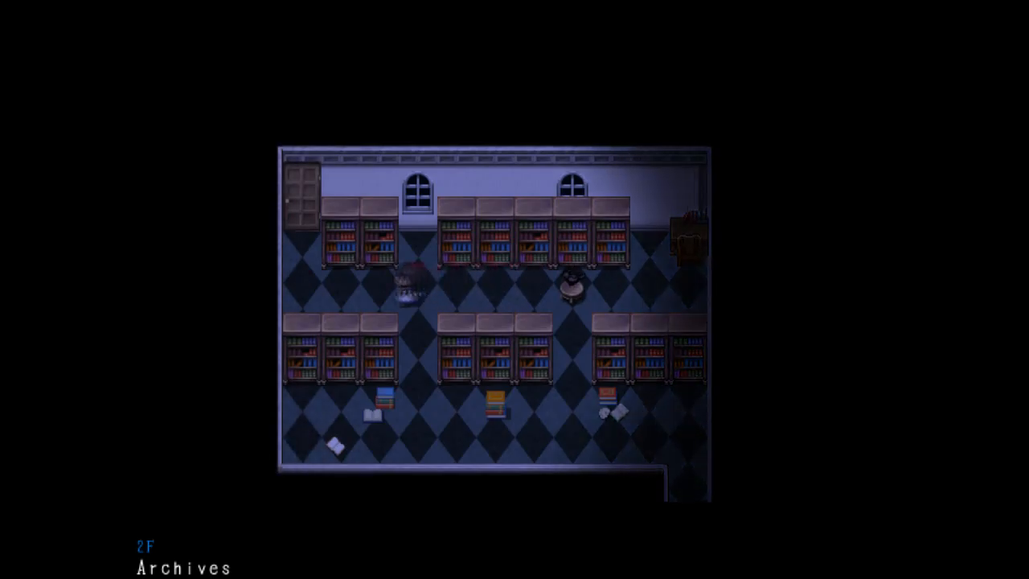
pyautogui.press('Down')
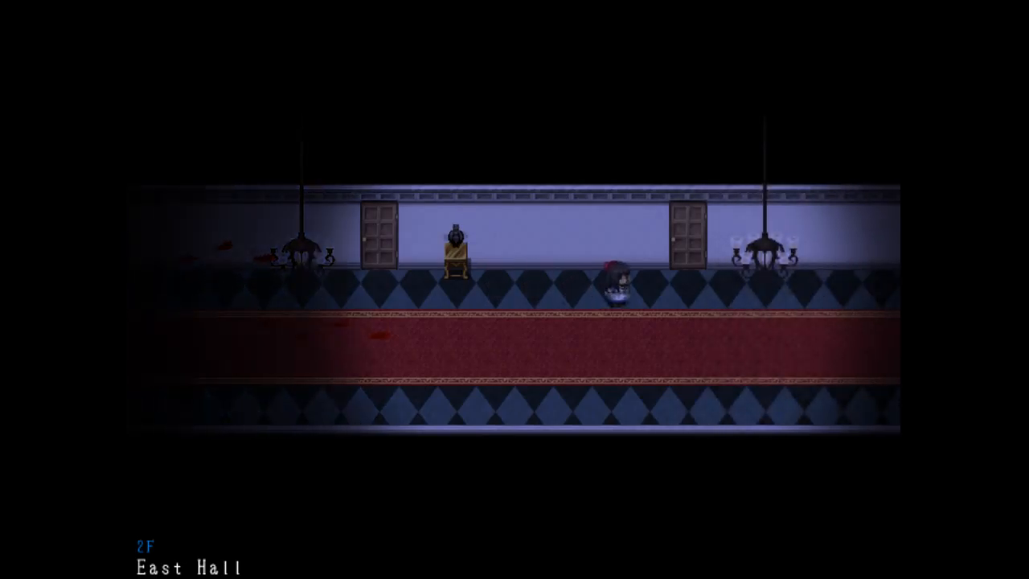
# Walk the upper Entrance Hall passage and West Passage into the Bedroom, showing Lighter Oil and Oil.
pyautogui.press('left')
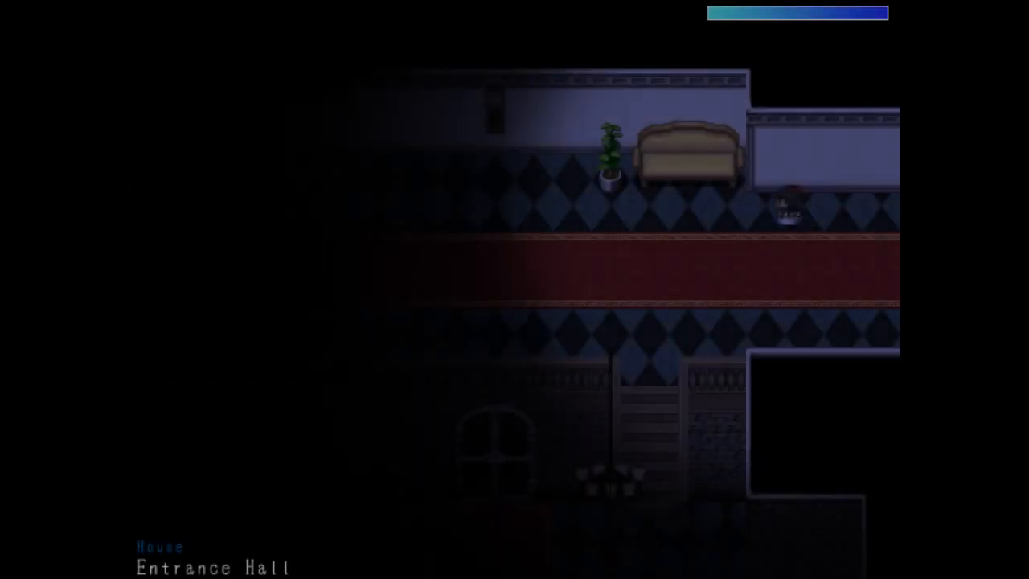
pyautogui.press('Left')
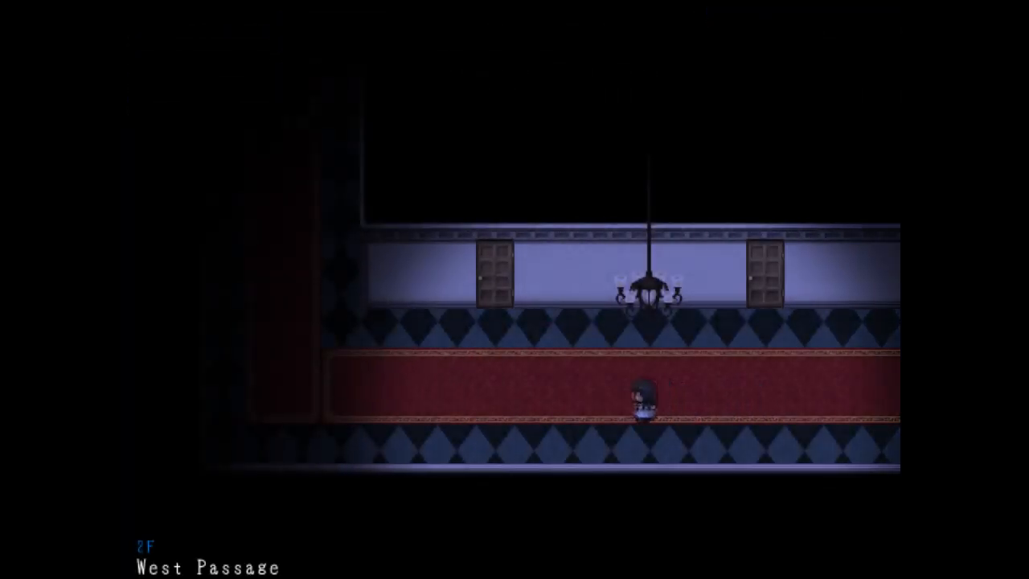
pyautogui.press('Down')
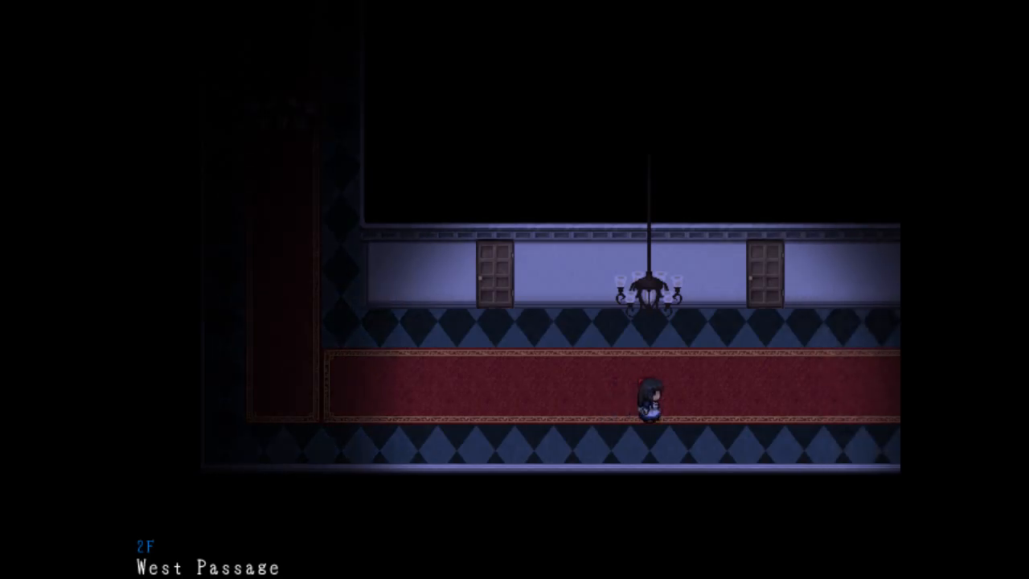
pyautogui.press('Left')
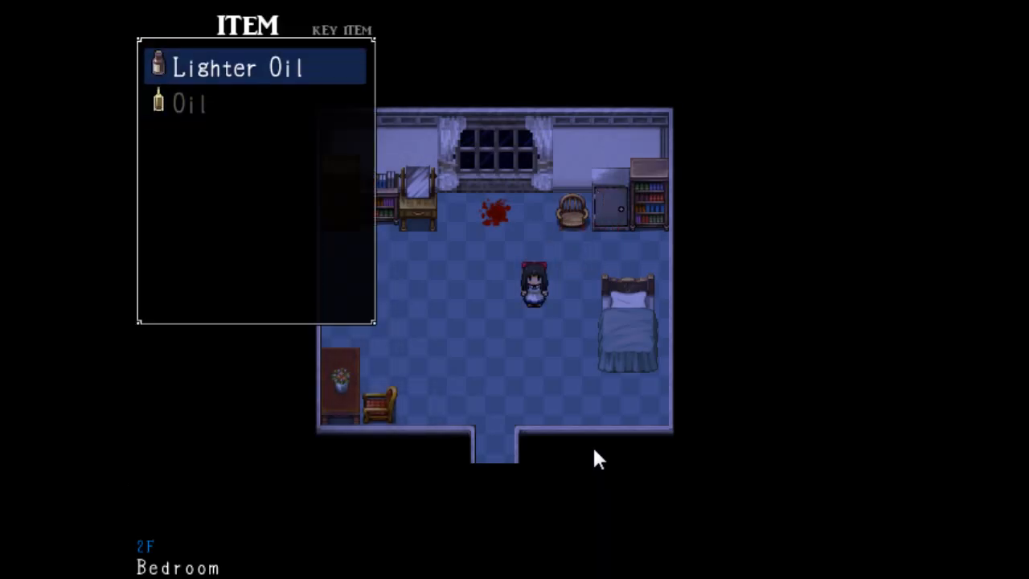
# Dismiss the key item list, cross the Bedroom floor, and exit to the 2F East Hall.
pyautogui.press('escape')
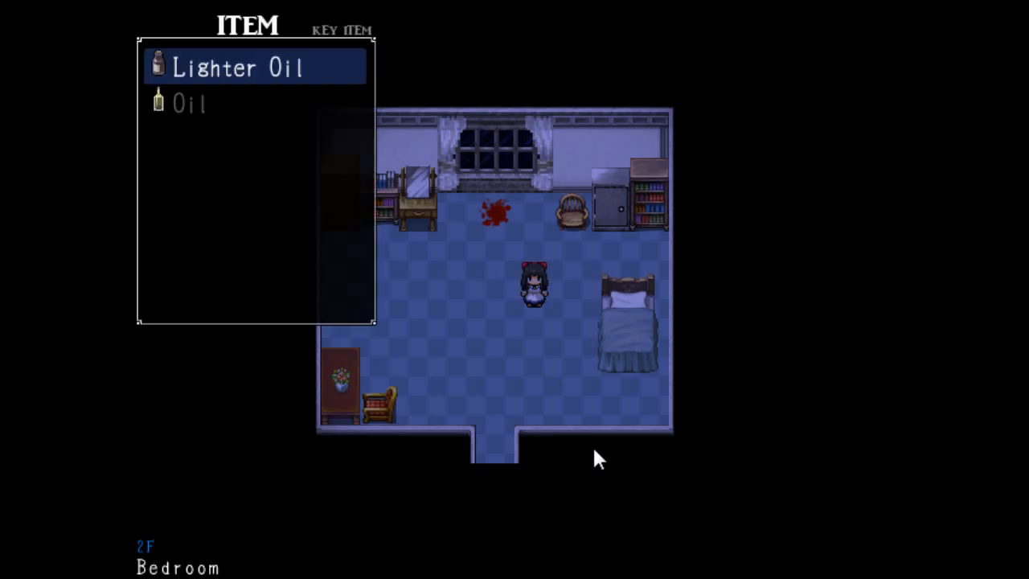
pyautogui.press('escape')
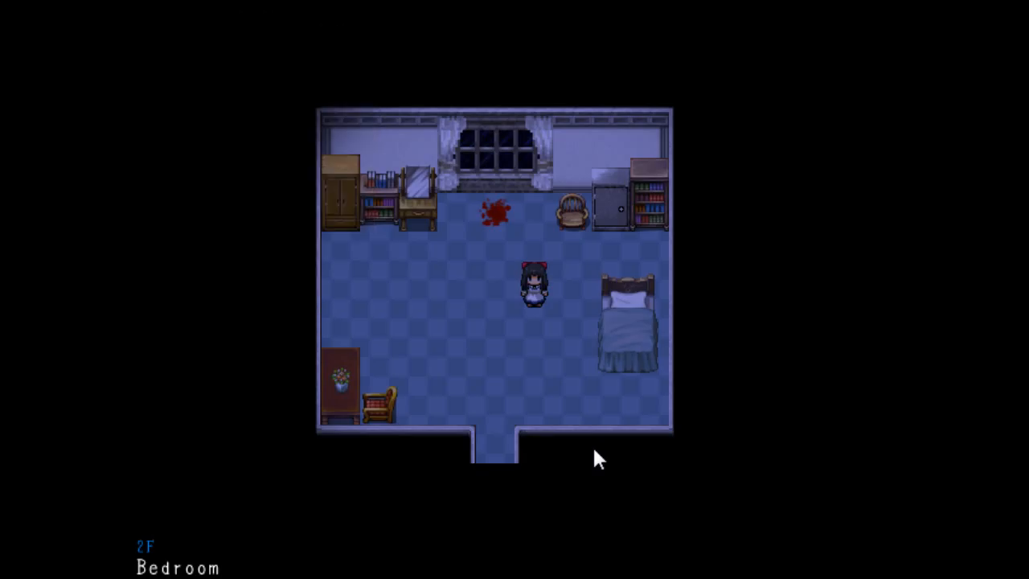
pyautogui.press('left')
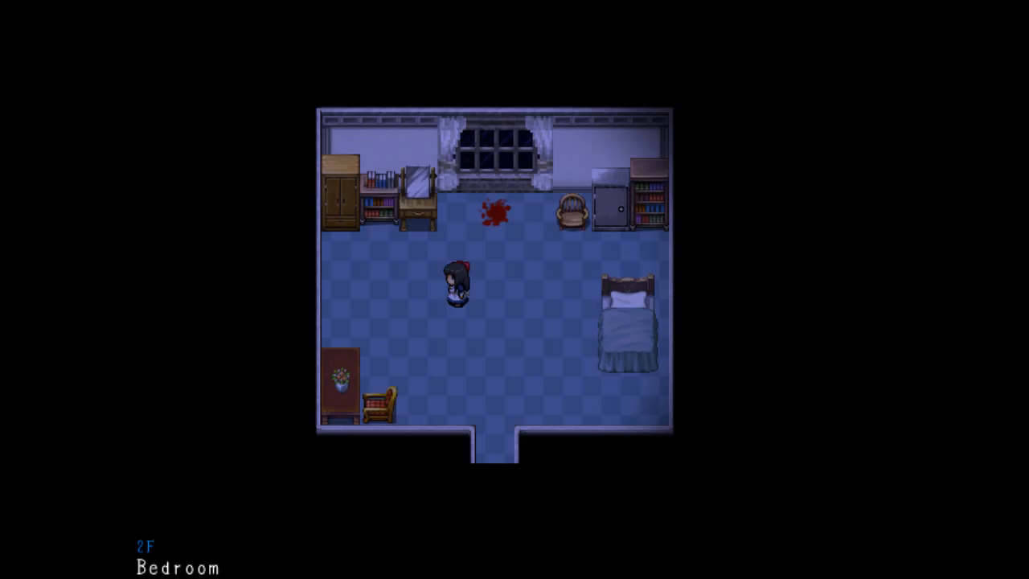
pyautogui.moveTo(418, 361)
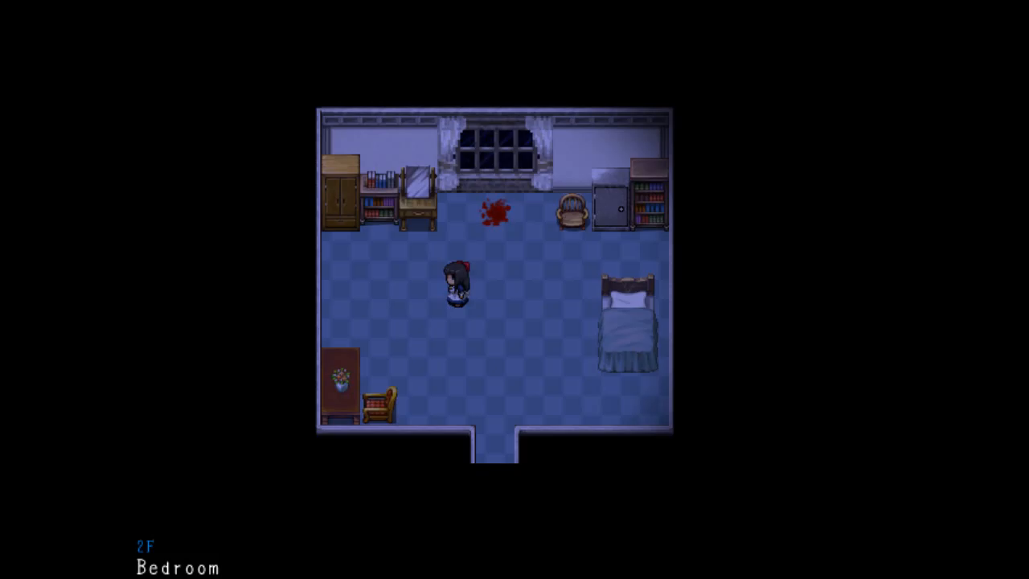
pyautogui.press('Down')
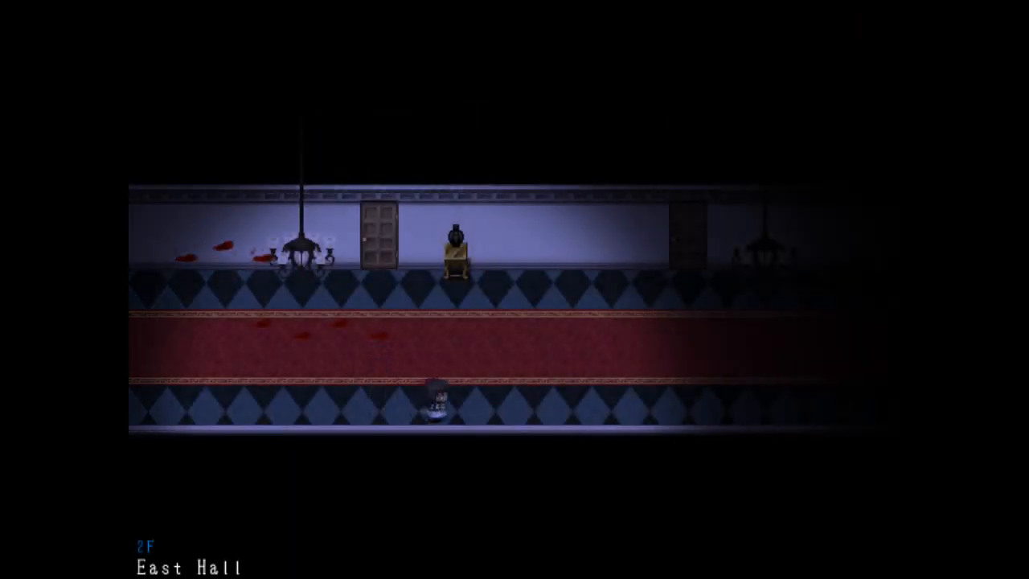
pyautogui.press('right')
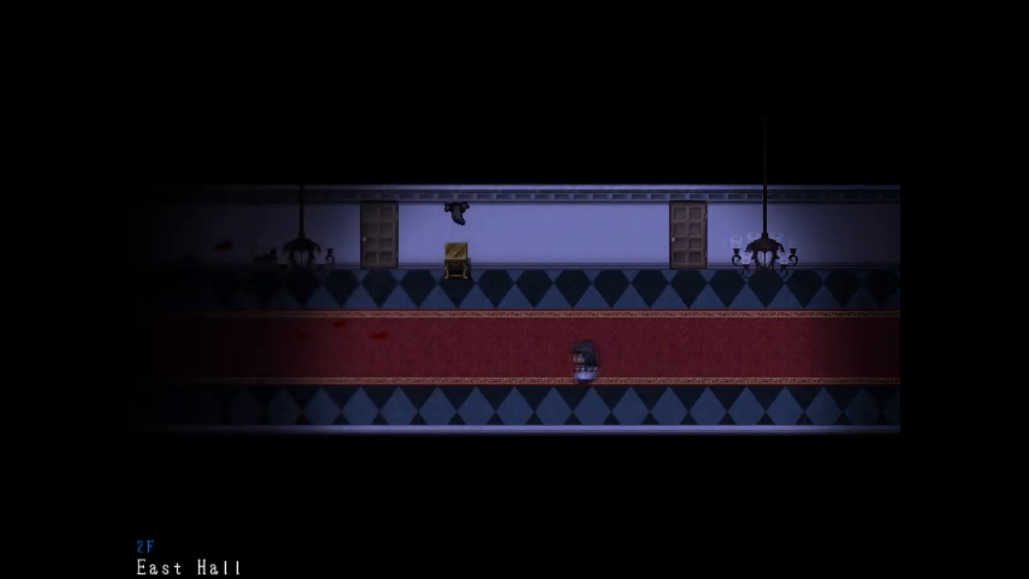
pyautogui.press('Left')
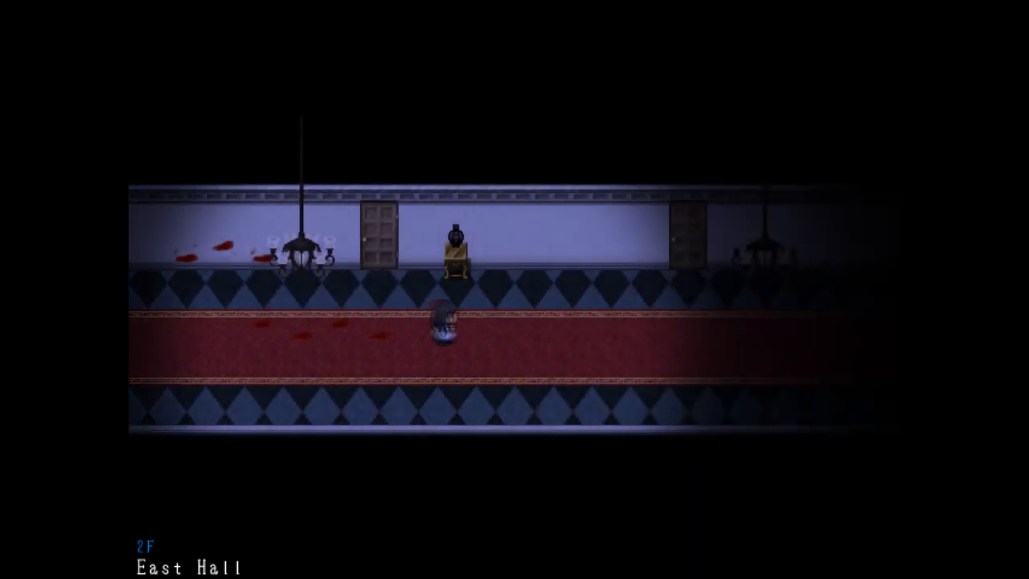
pyautogui.press('up')
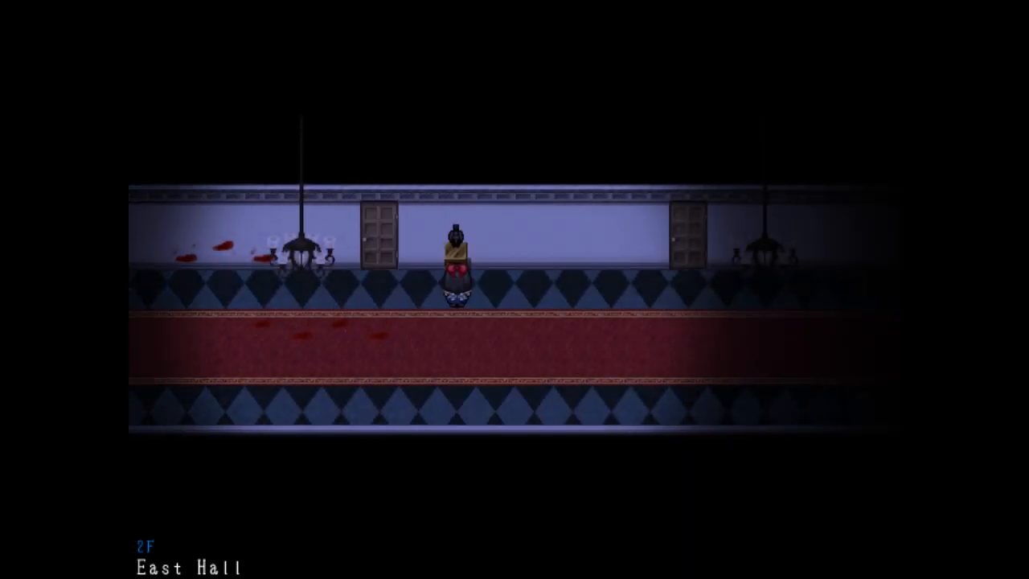
pyautogui.press('Down')
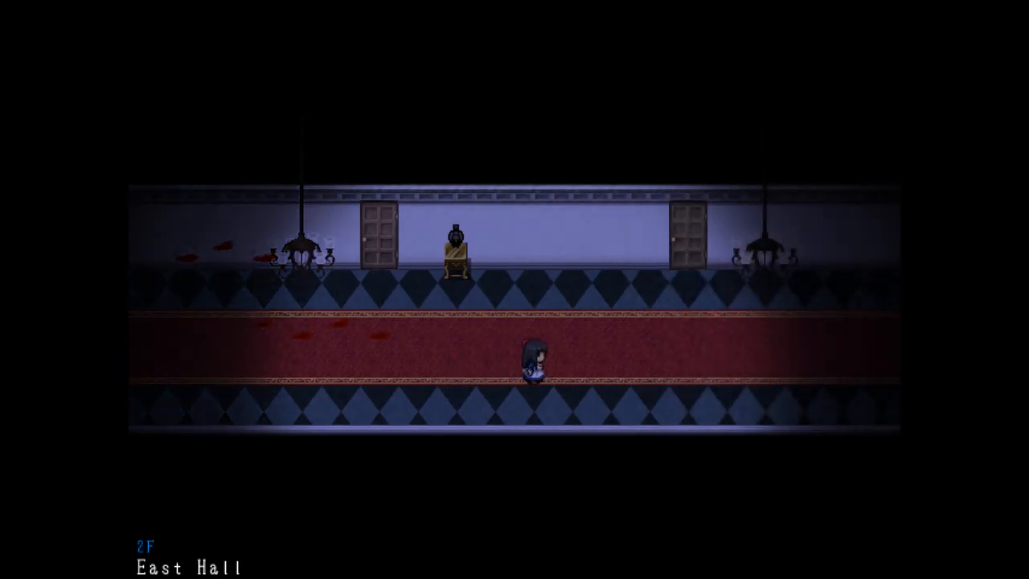
pyautogui.press('Left')
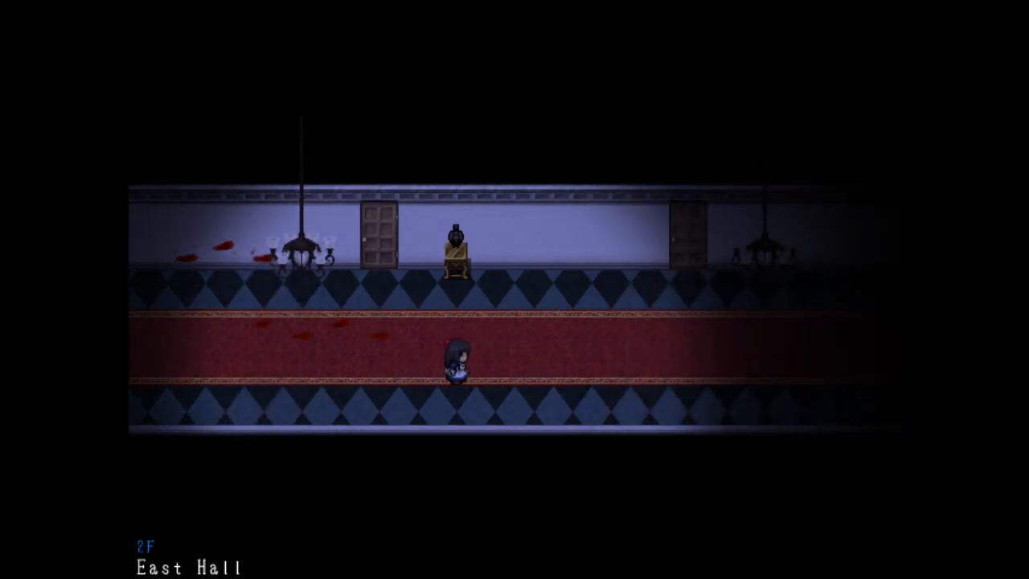